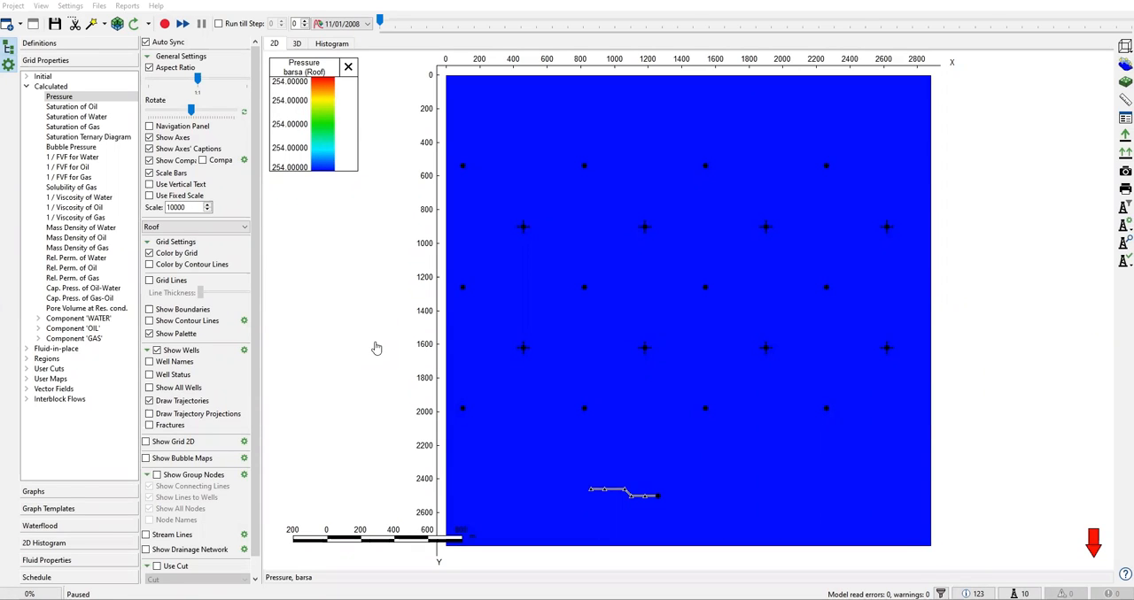
mouse_move(381, 328)
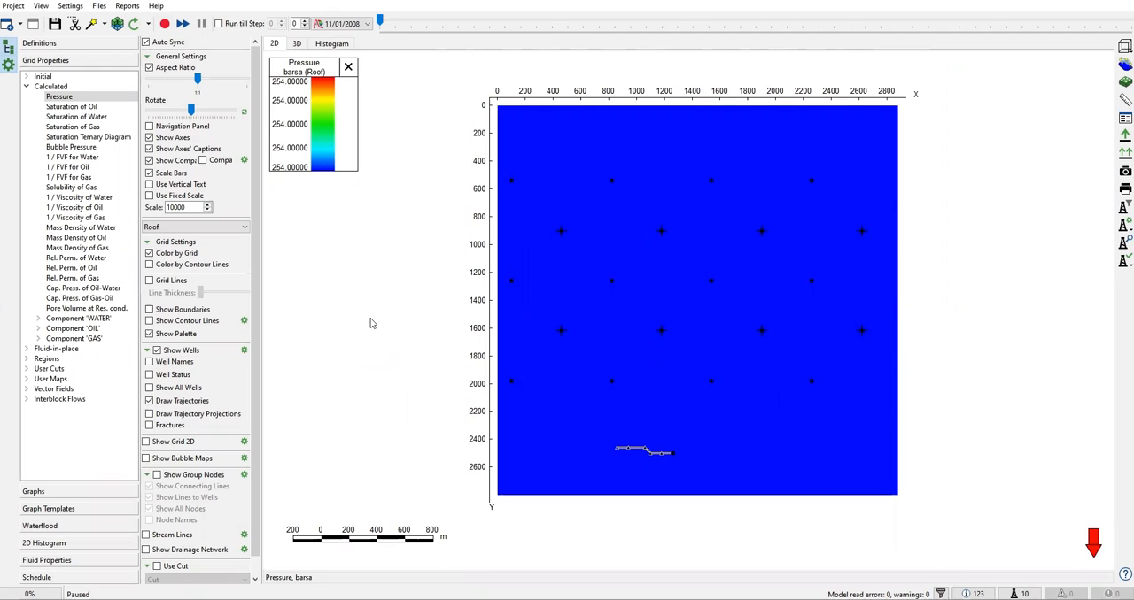
mouse_move(375, 320)
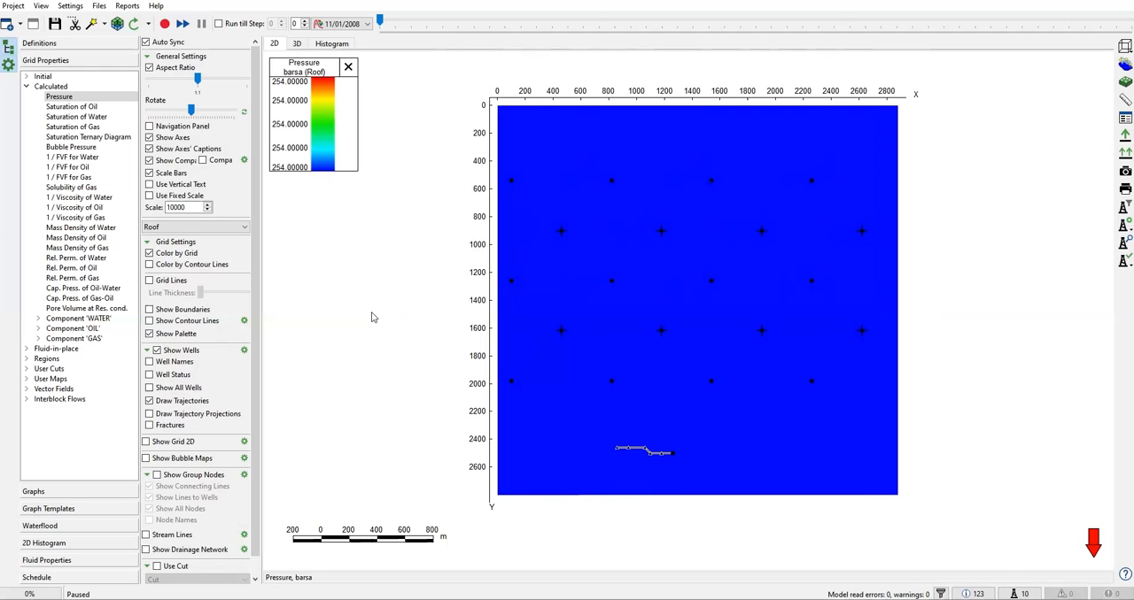
mouse_move(370, 309)
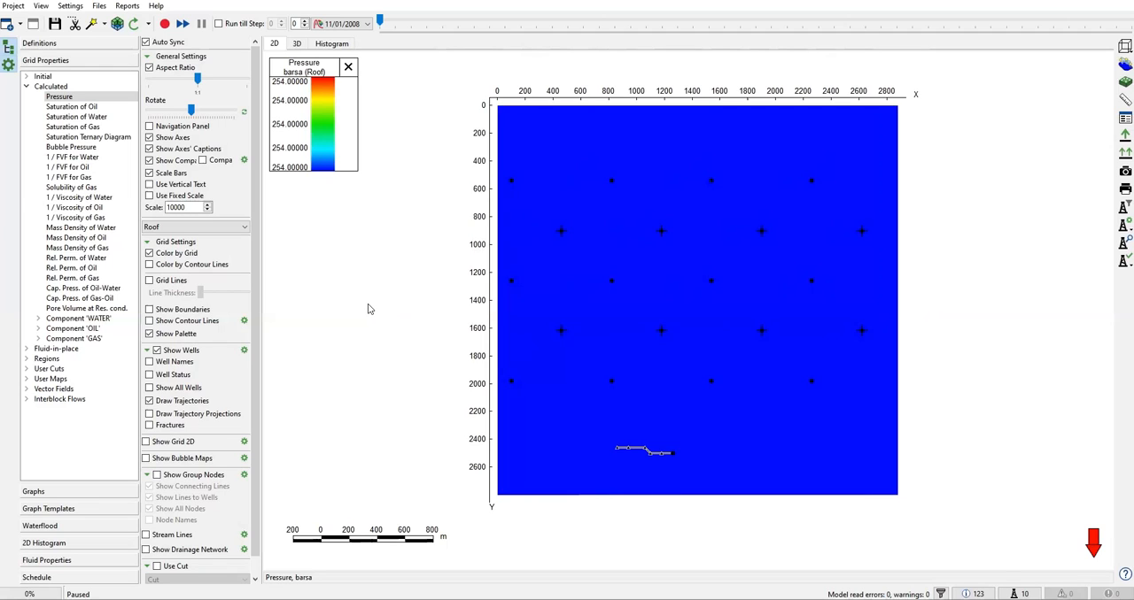
mouse_move(576, 232)
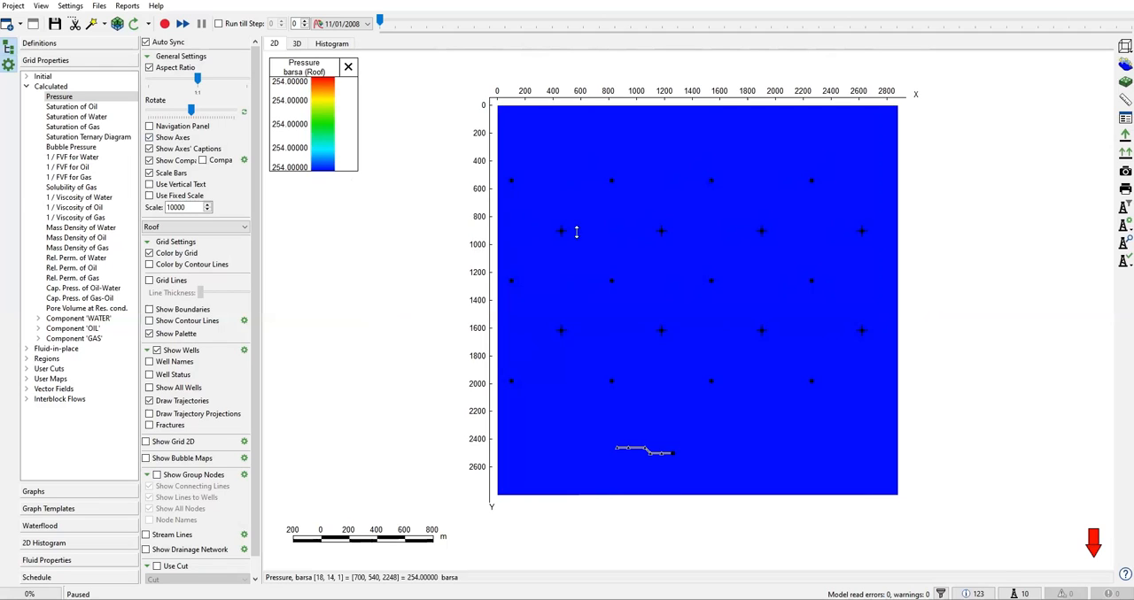
mouse_move(757, 298)
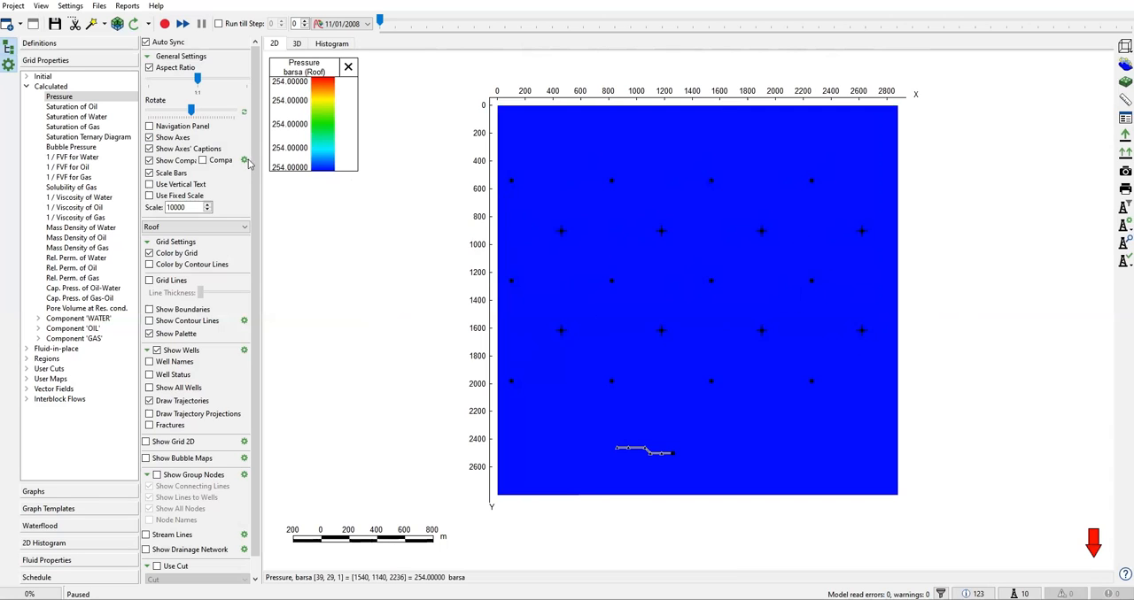
- Cycle the roof map through oil and gas saturation, inverse water viscosity and FVF, then expand Initial
left_click(71, 106)
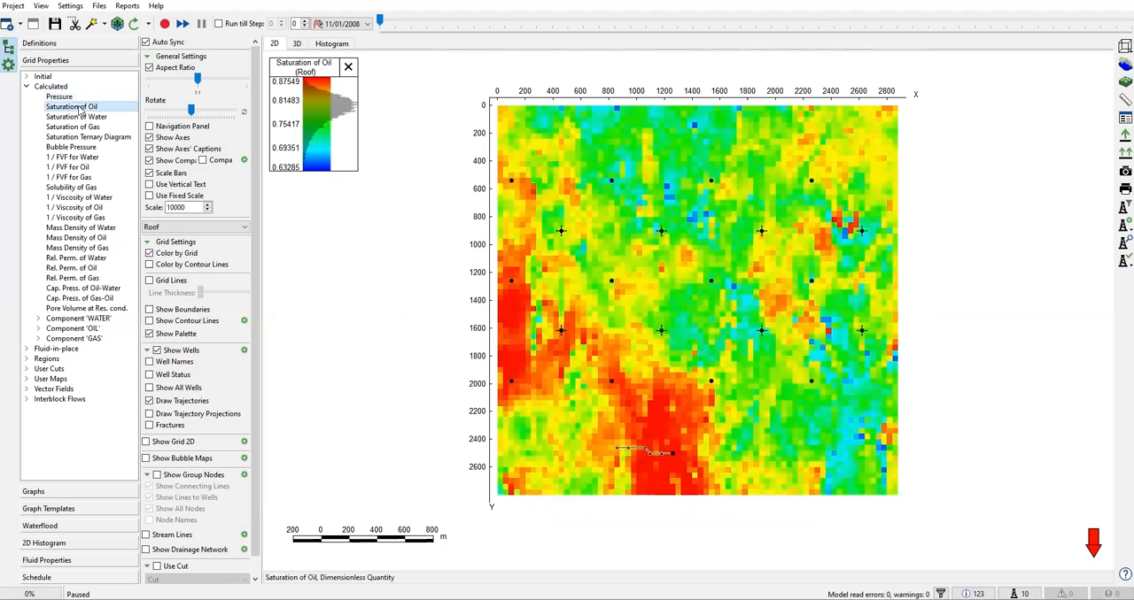
left_click(72, 127)
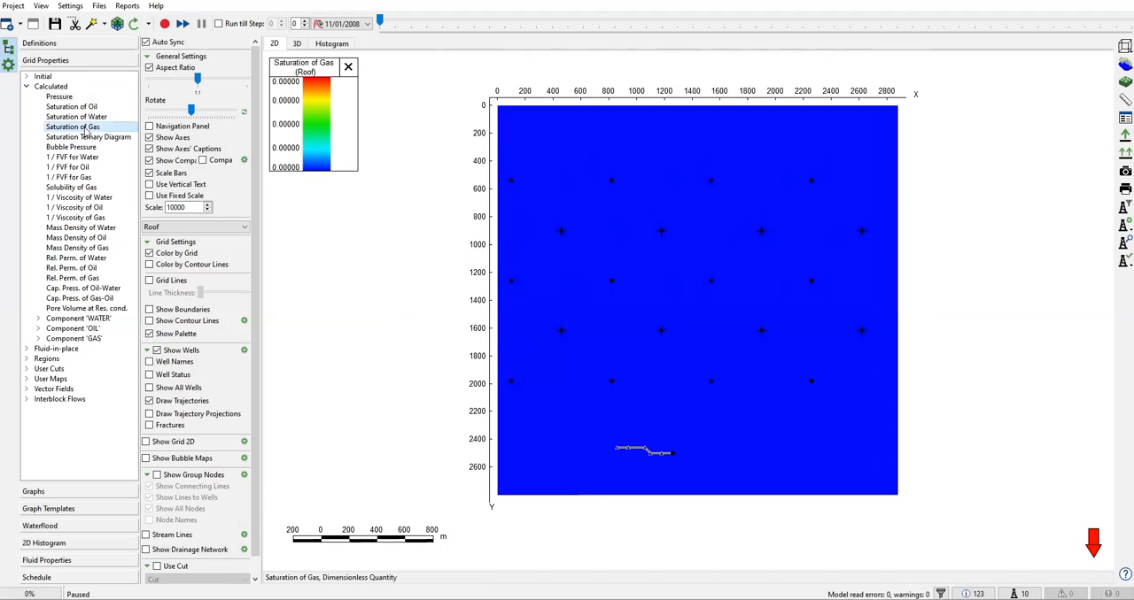
left_click(78, 197)
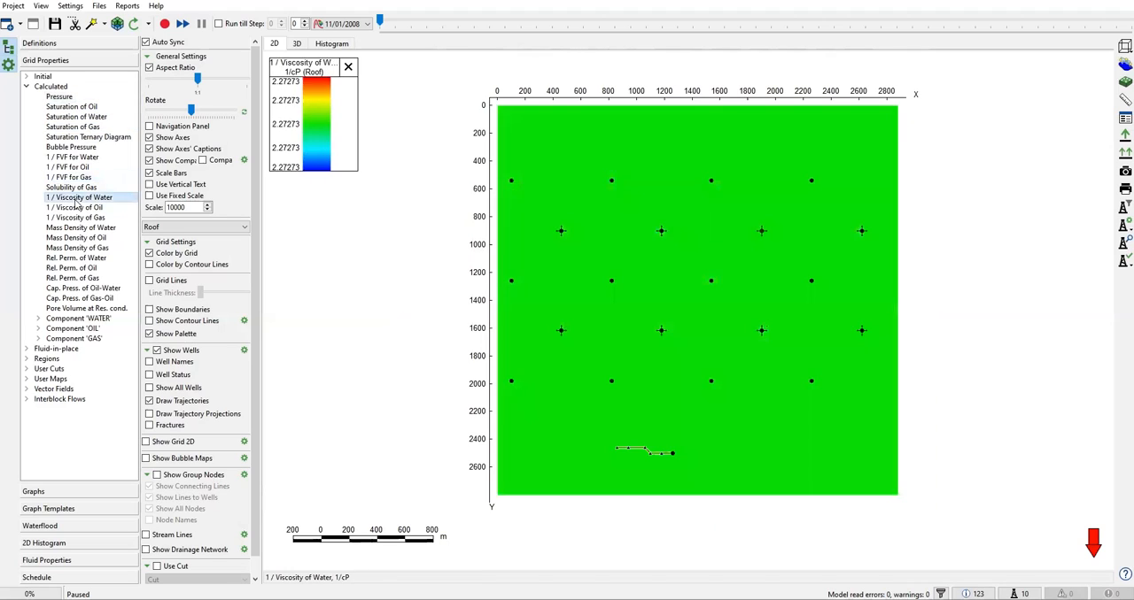
left_click(68, 178)
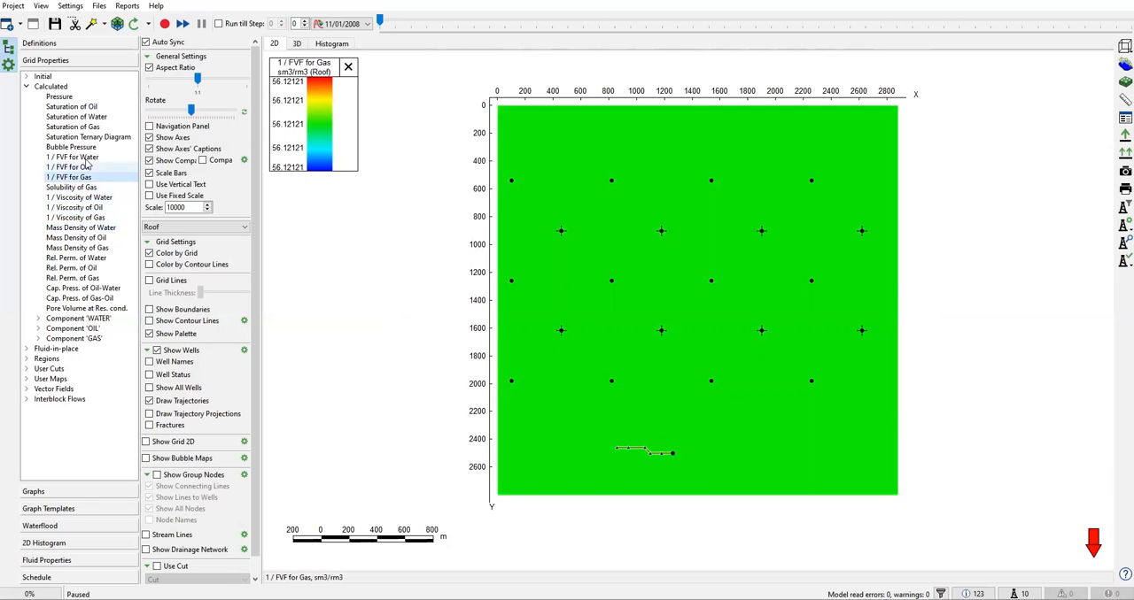
left_click(73, 157)
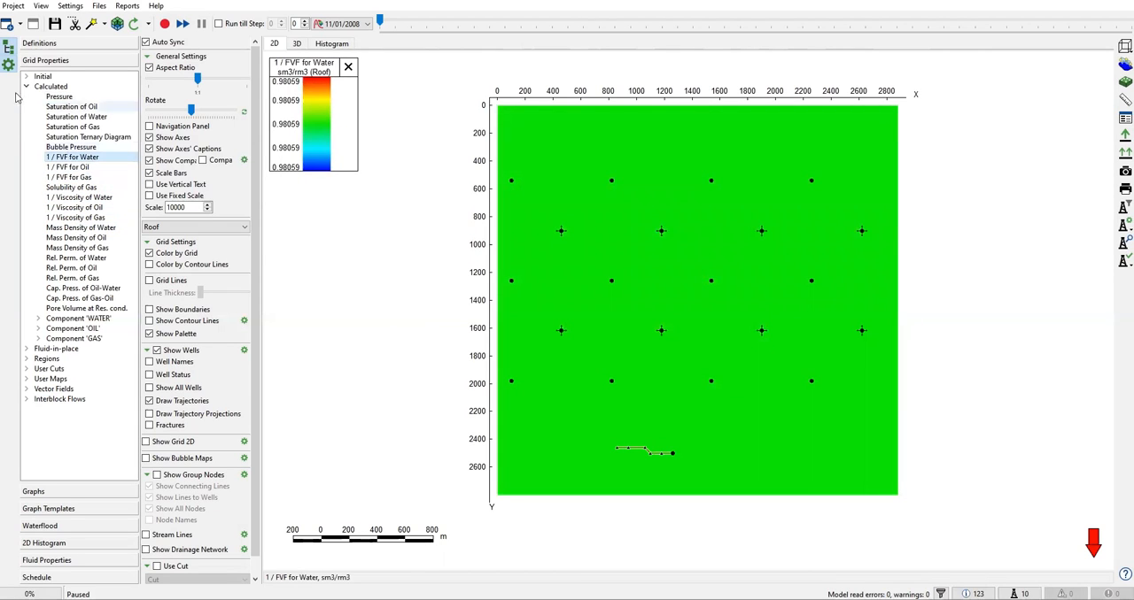
left_click(55, 116)
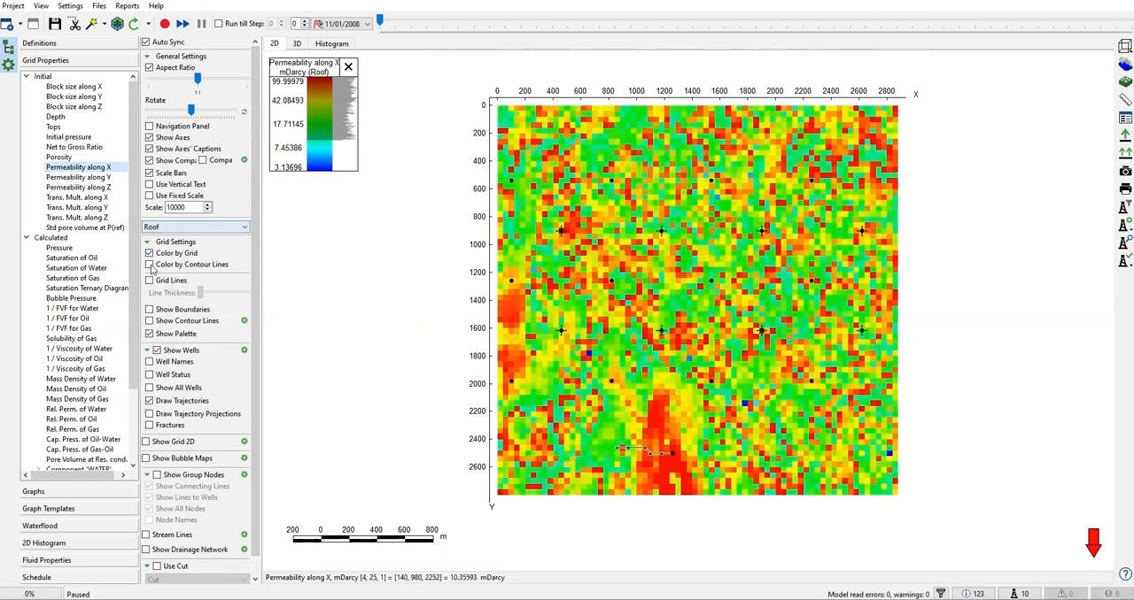
- Show layer-averaged X-permeability instead of the roof layer, then switch to the 3D view
left_click(194, 227)
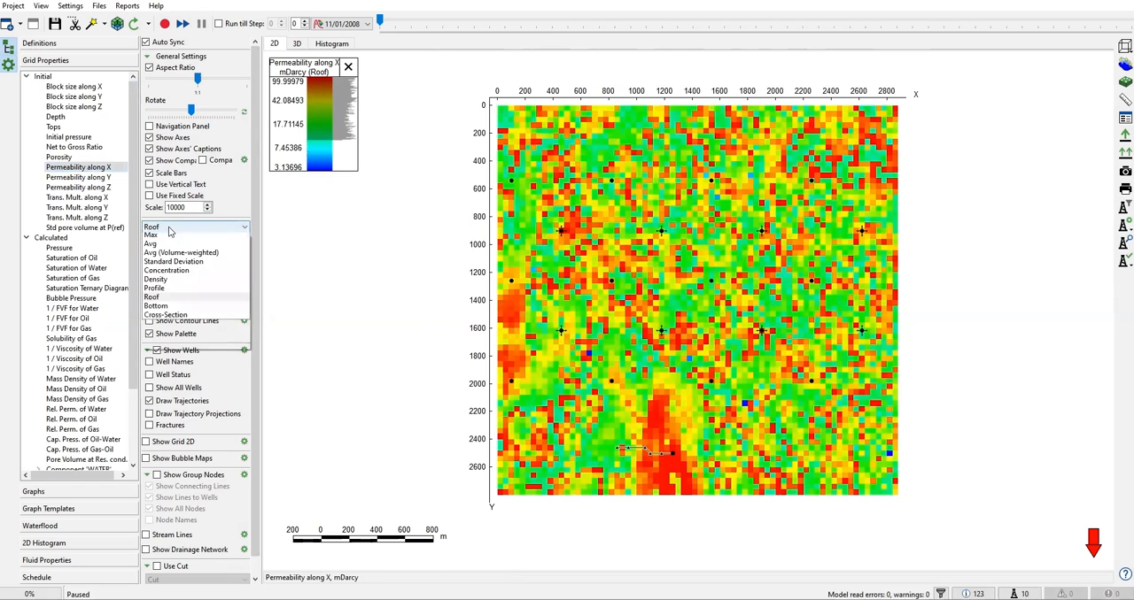
left_click(150, 243)
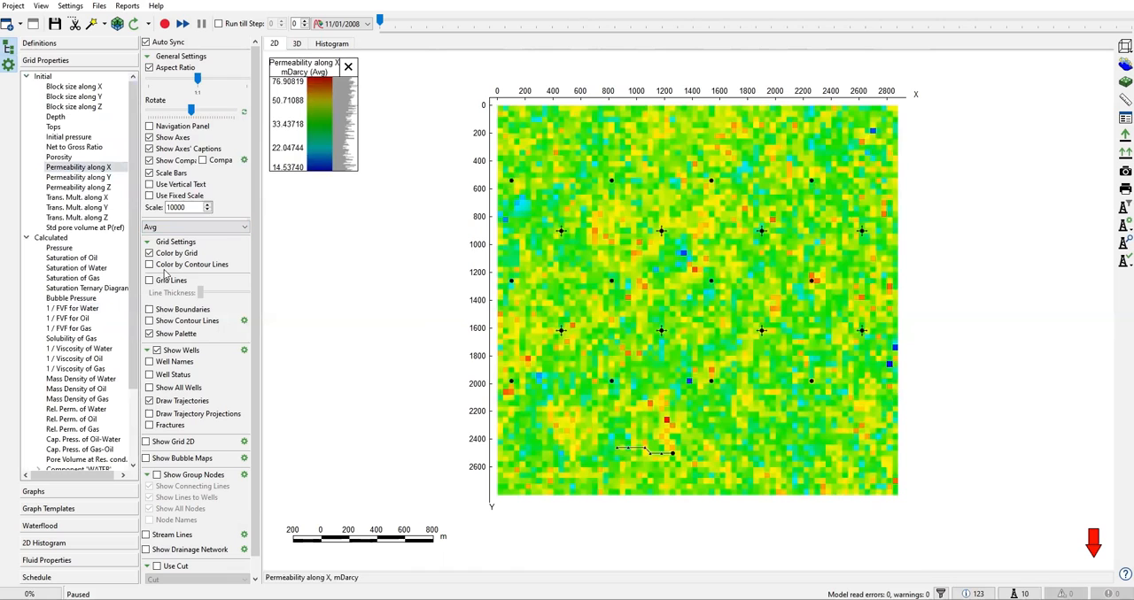
mouse_move(573, 251)
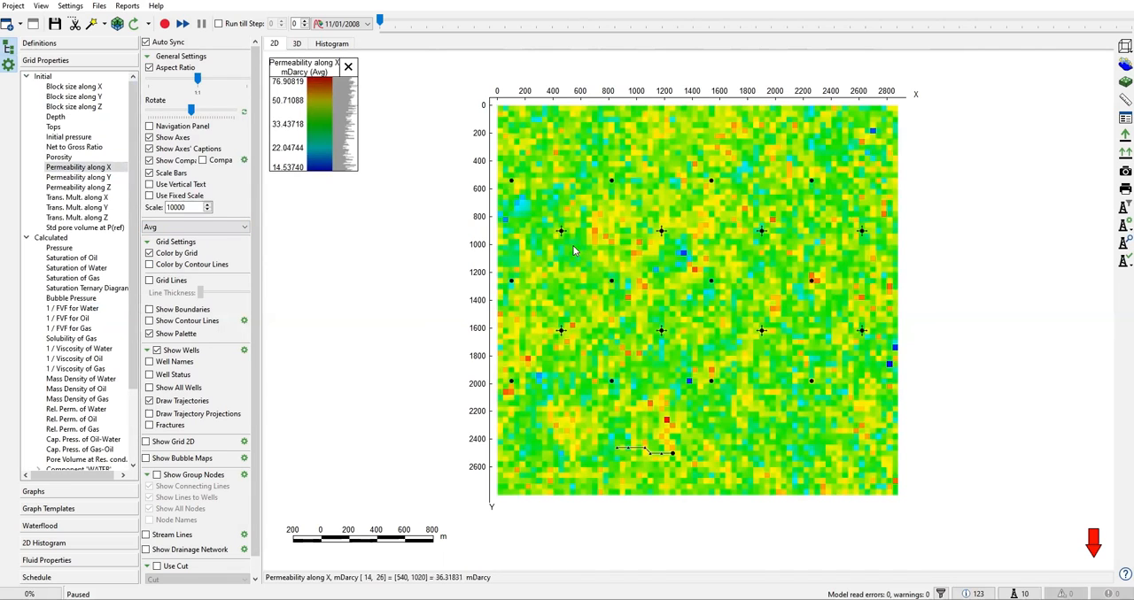
mouse_move(720, 358)
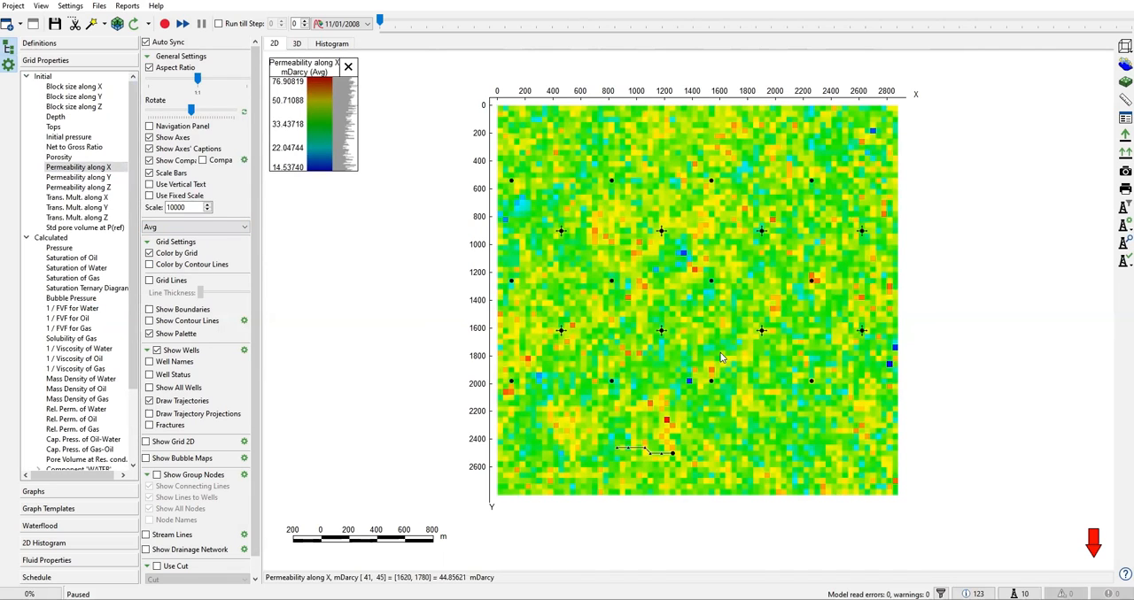
mouse_move(656, 164)
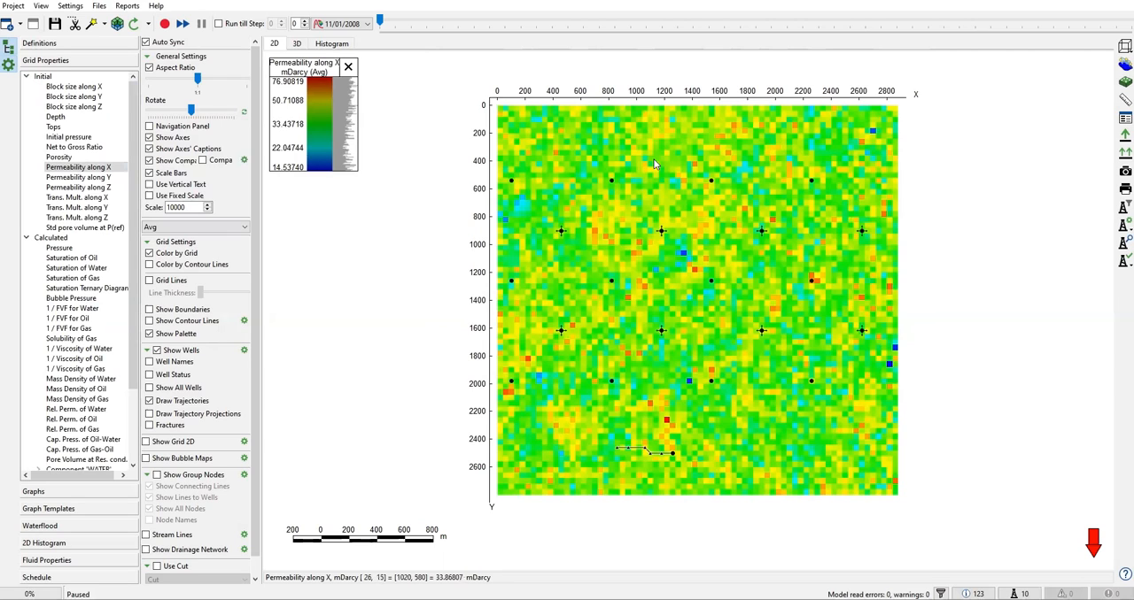
mouse_move(735, 181)
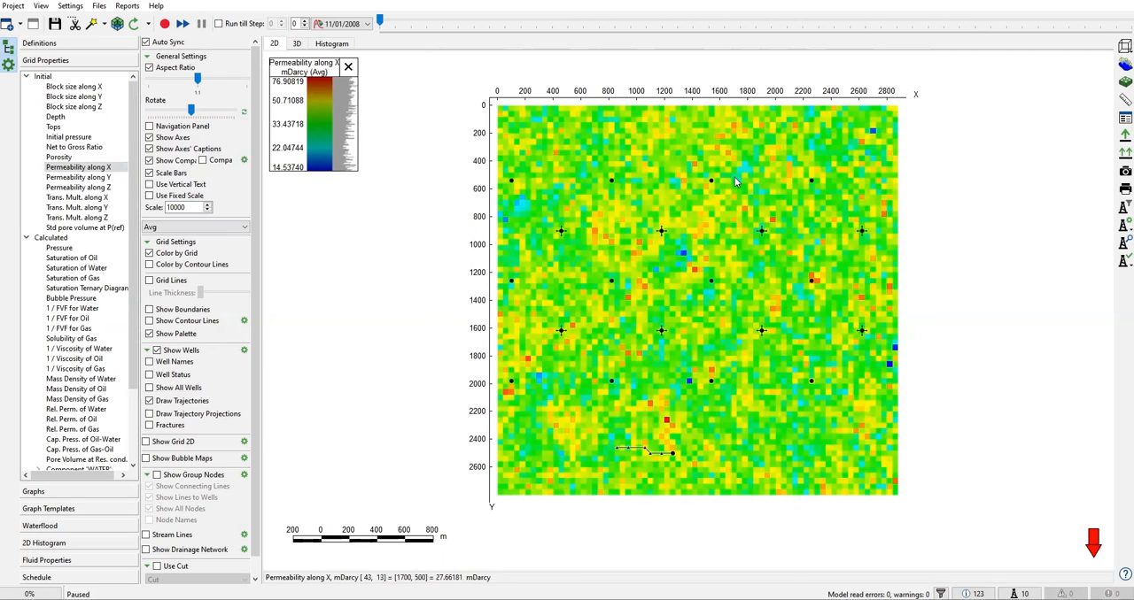
mouse_move(624, 291)
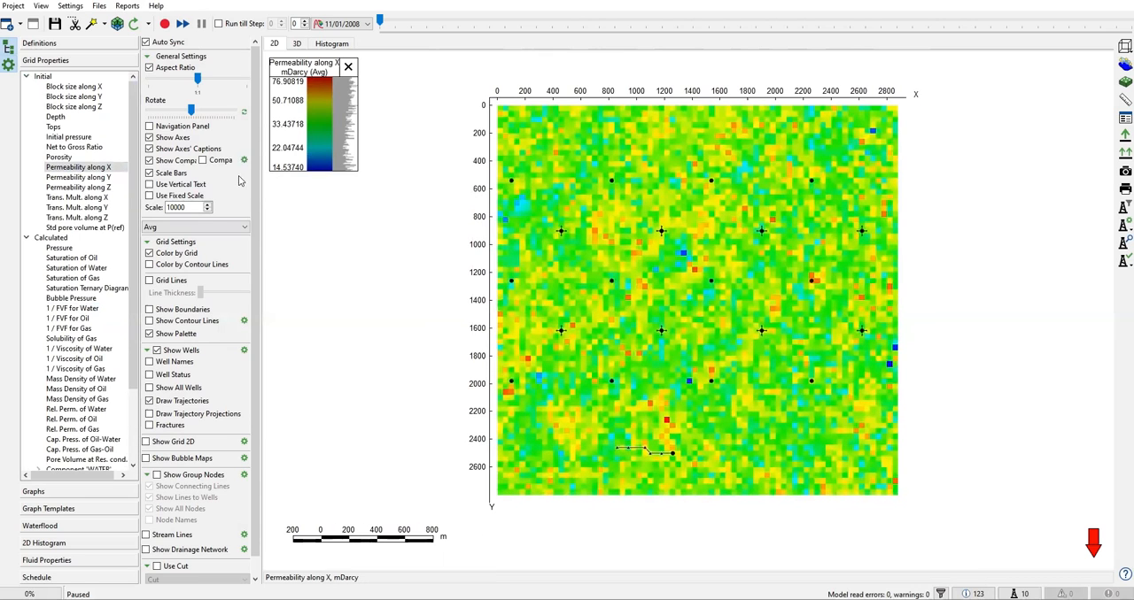
left_click(297, 44)
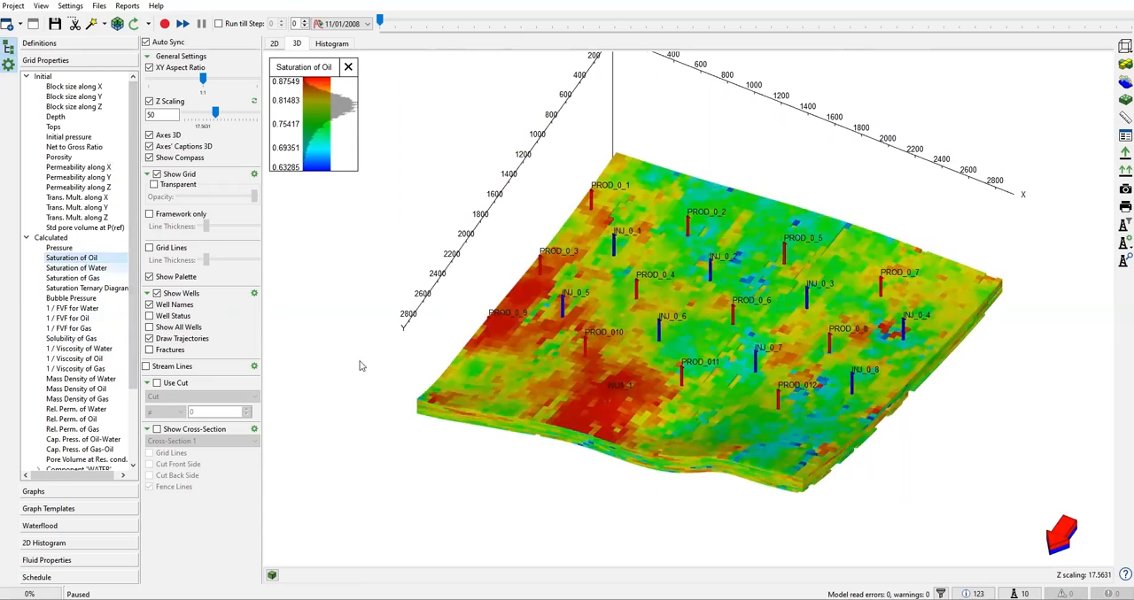
- Colour the 3D model by Pressure and scroll down the property list
left_click(60, 247)
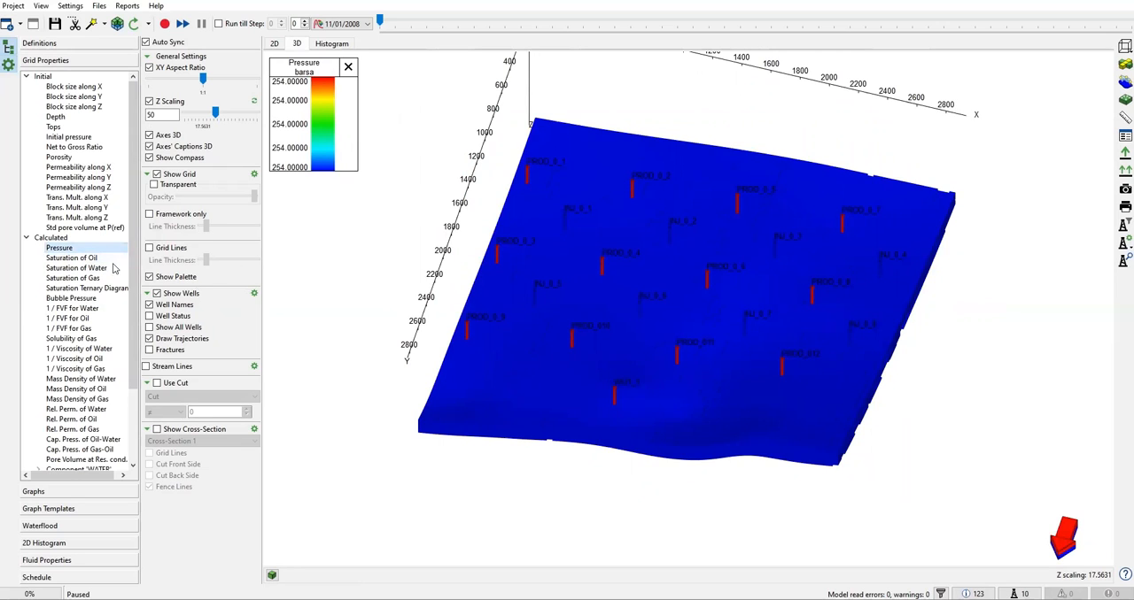
scroll("down", 3)
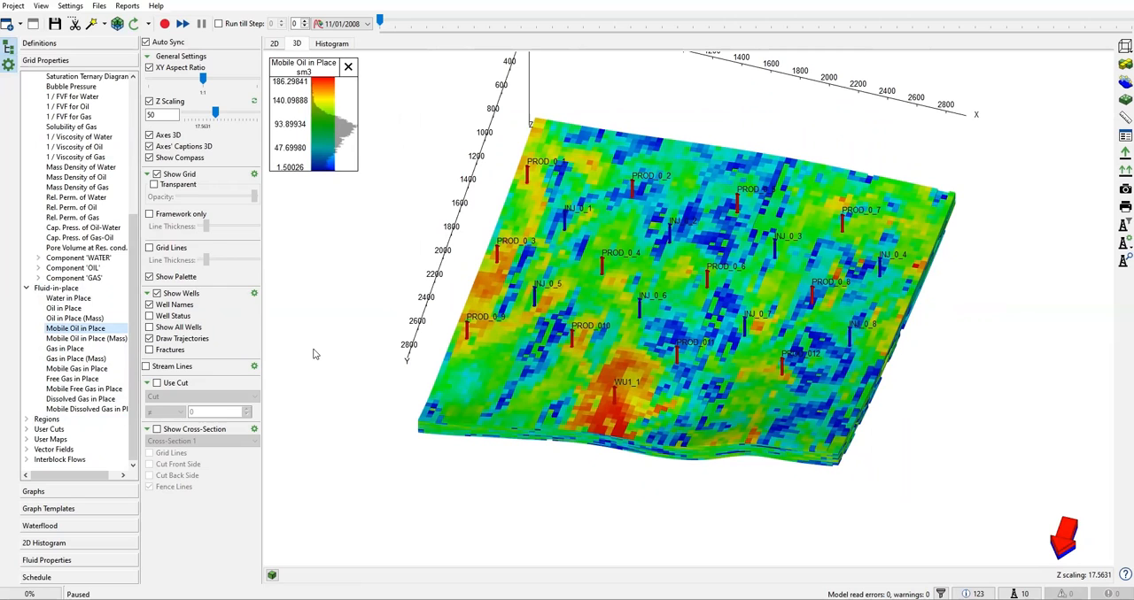
mouse_move(664, 354)
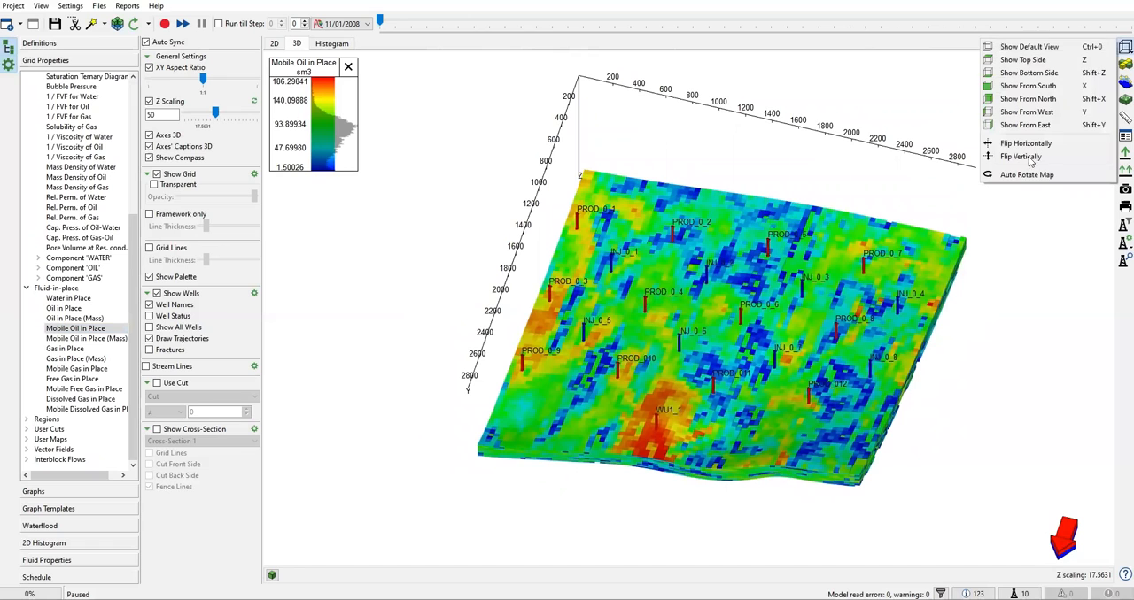
mouse_move(1020, 157)
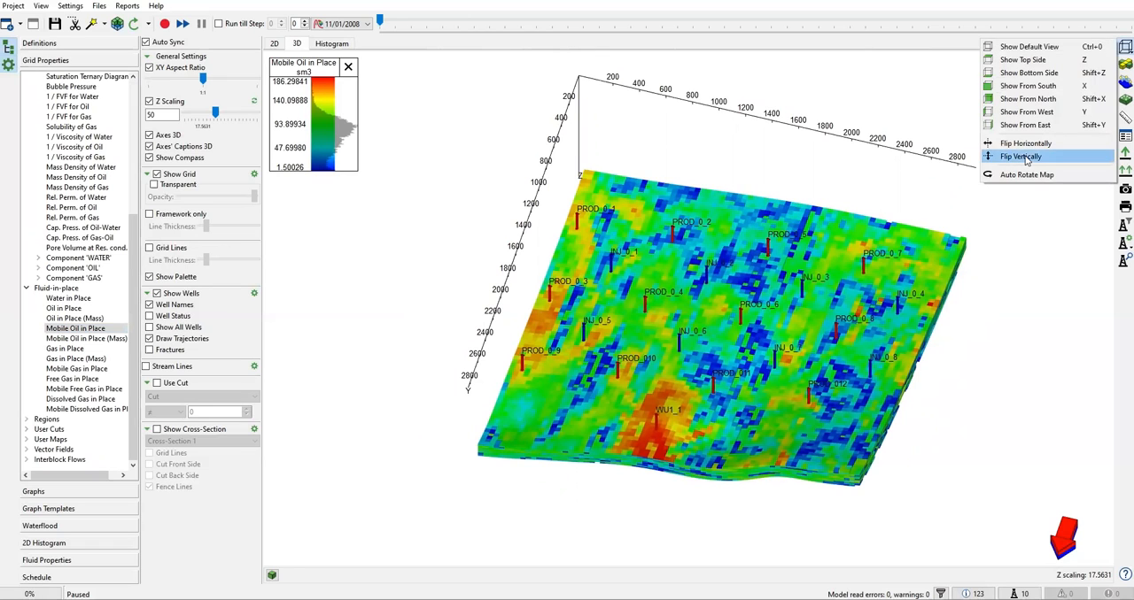
- Flip the Mobile Oil in Place 3D view vertically
left_click(1020, 156)
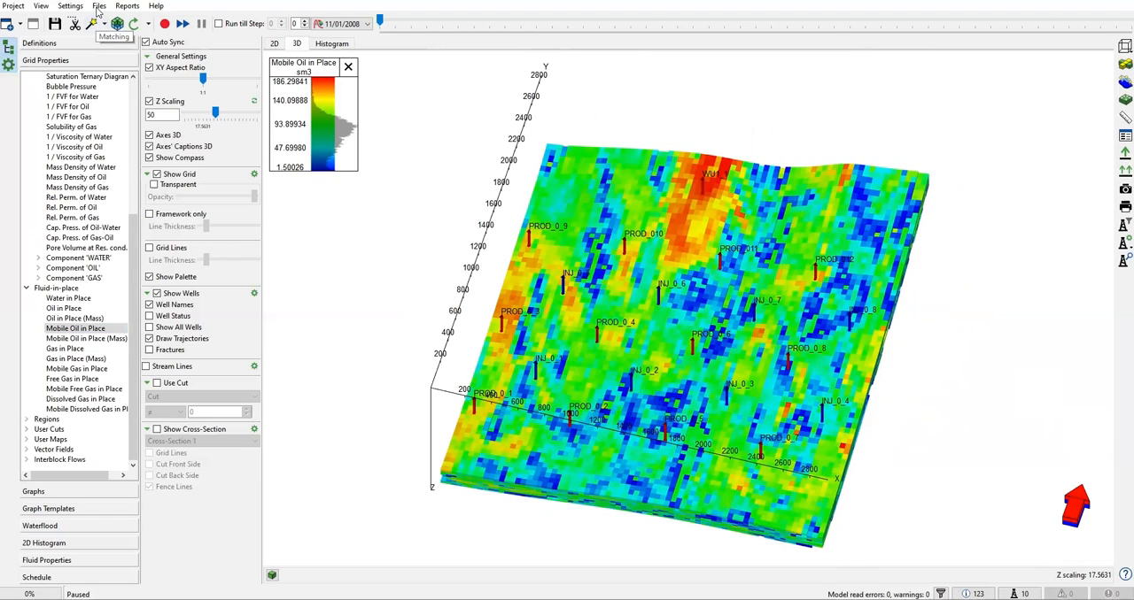
- Show the model's file list to reach M90_FRACTURE.DATA
left_click(98, 6)
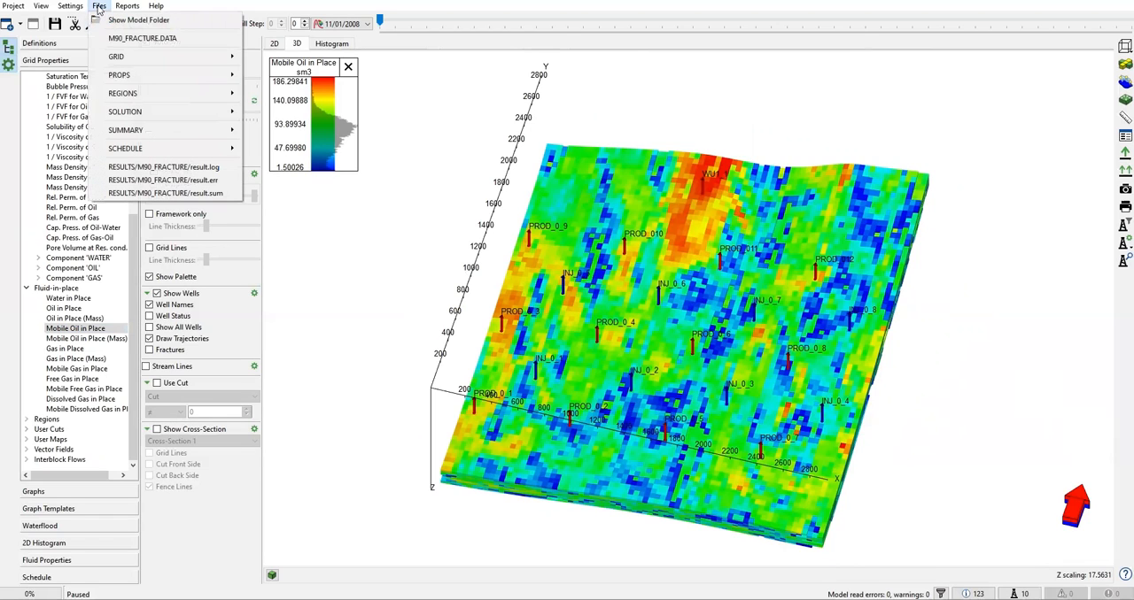
mouse_move(162, 118)
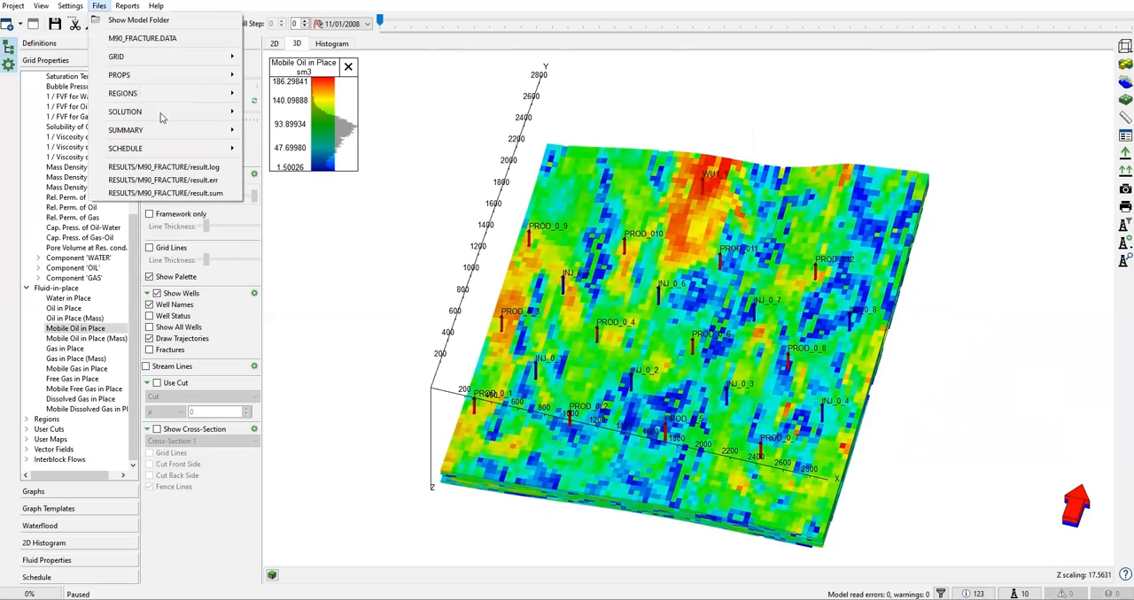
mouse_move(171, 148)
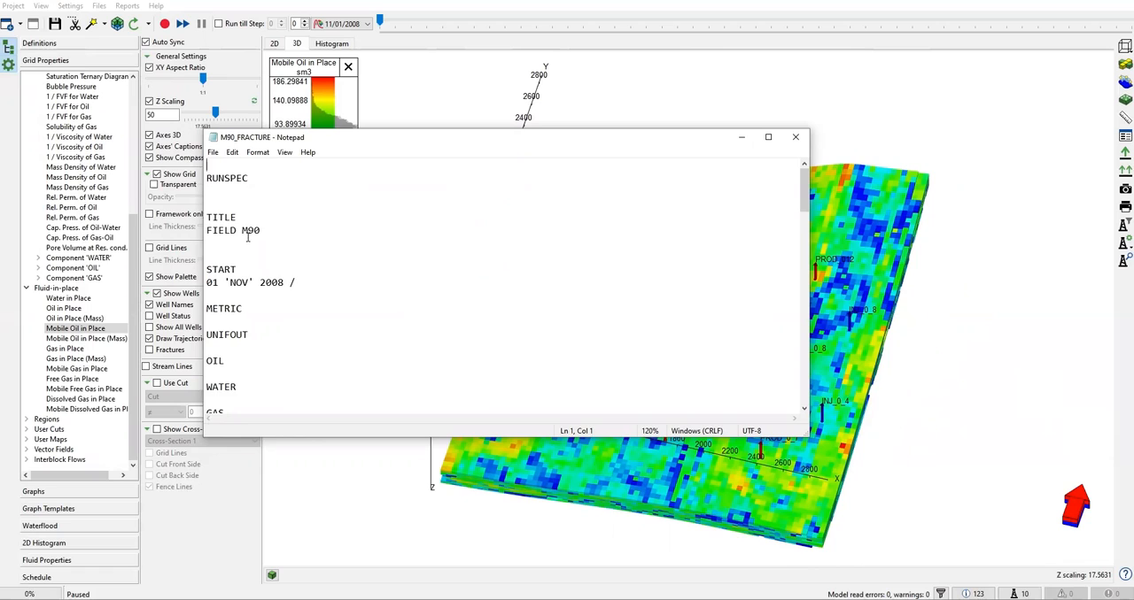
- Read through M90_FRACTURE.DATA from RUNSPEC to END, then close Notepad
scroll("down", 3)
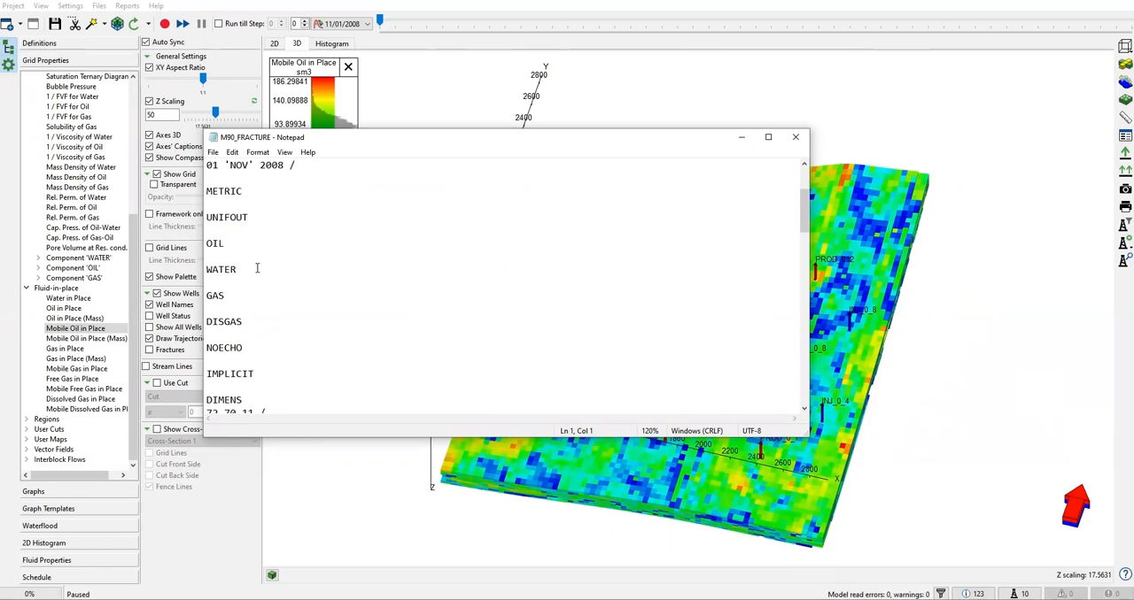
scroll("up", 3)
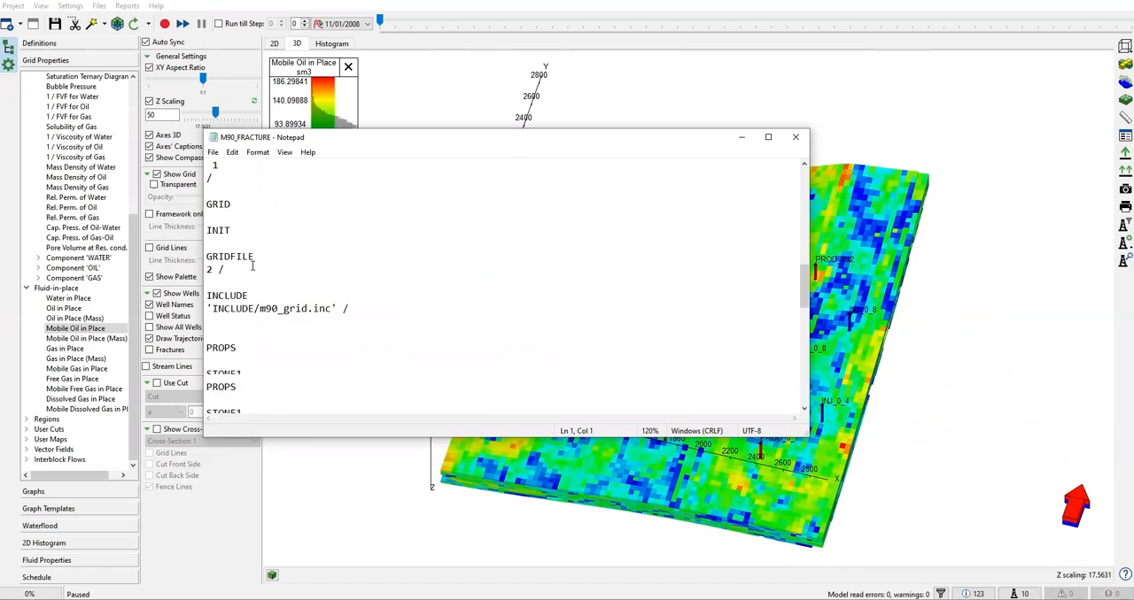
scroll("down", 3)
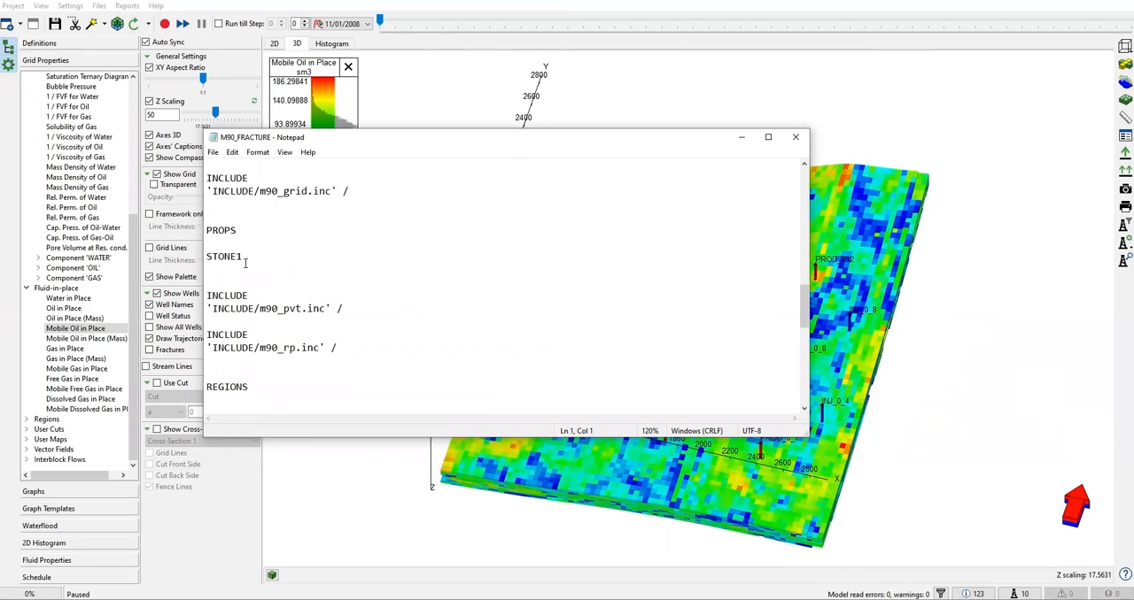
scroll("down", 3)
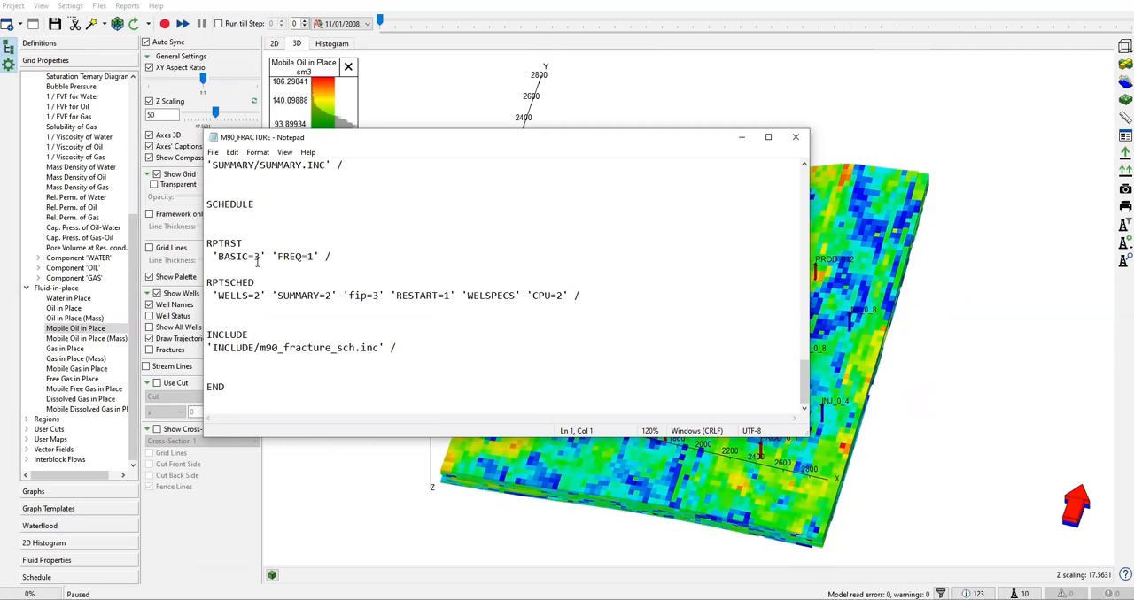
scroll("up", 3)
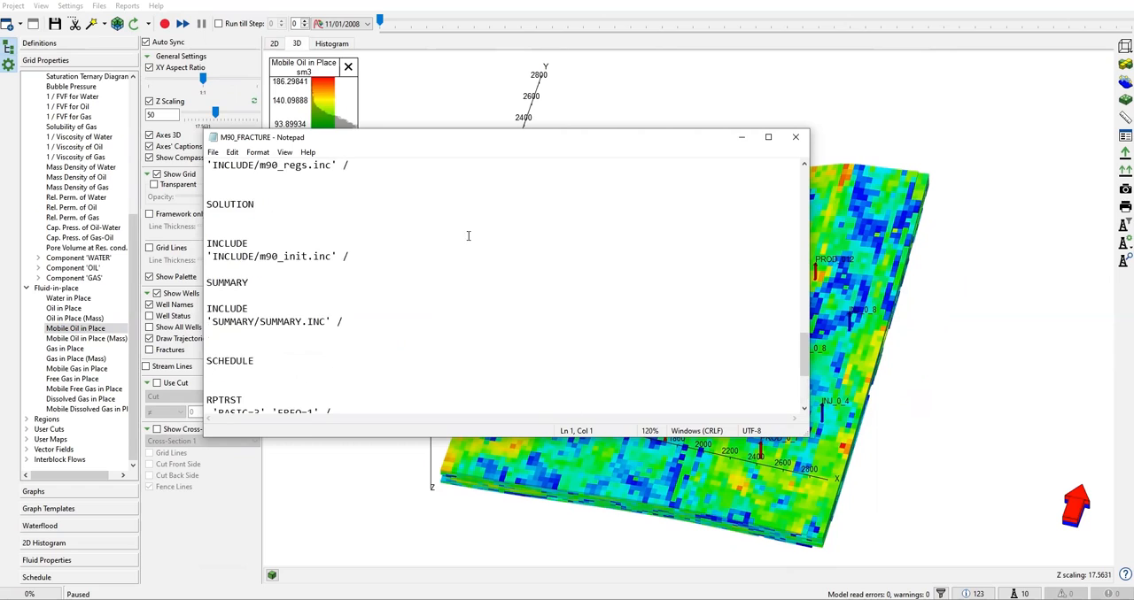
scroll("up", 3)
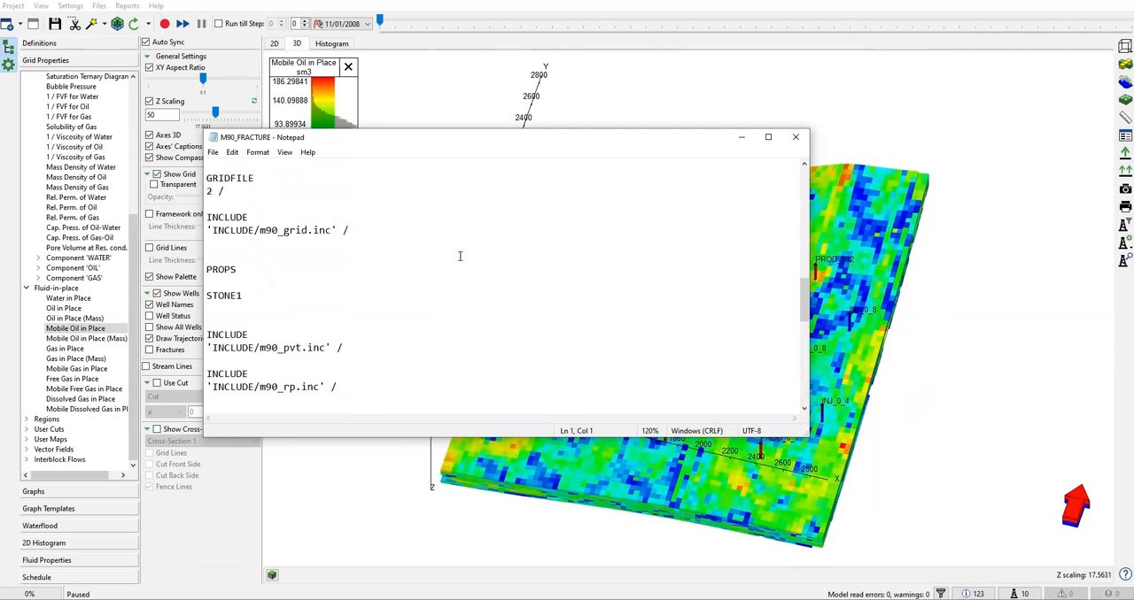
mouse_move(646, 244)
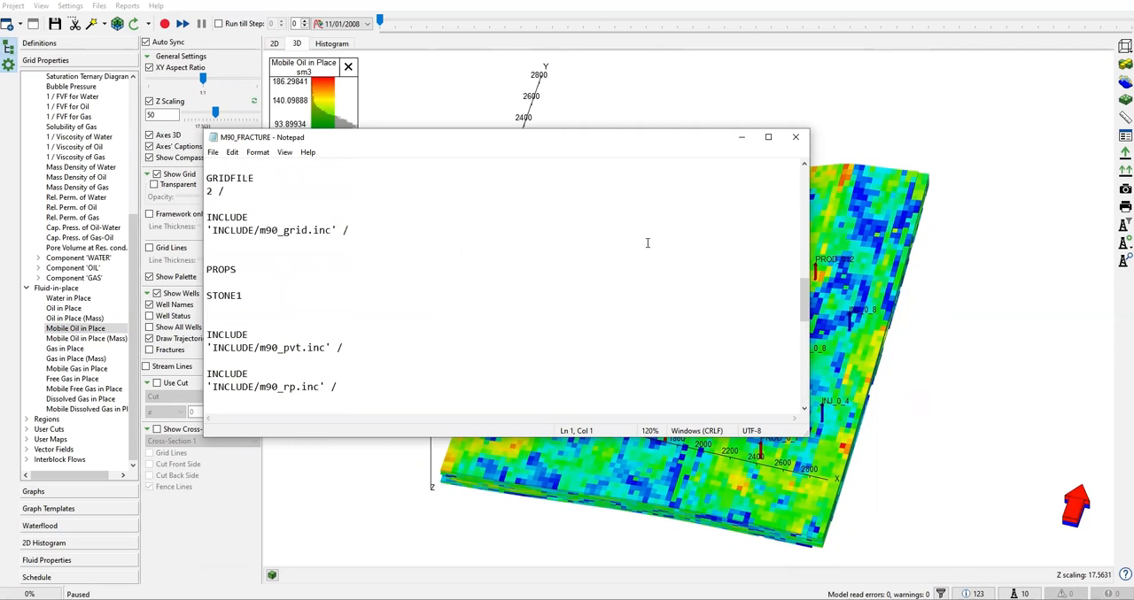
left_click(795, 138)
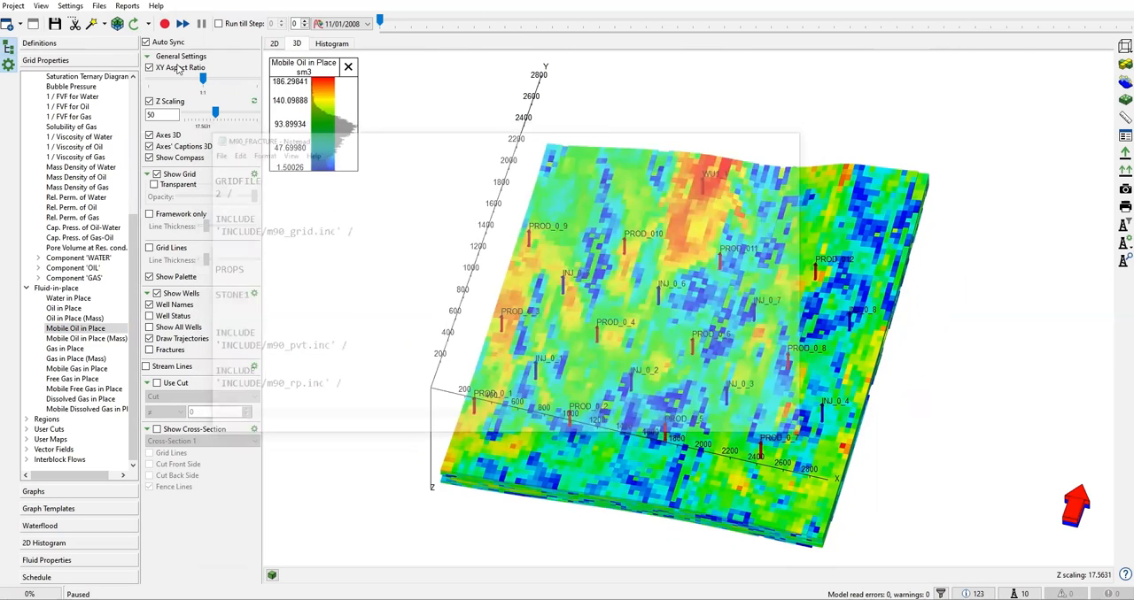
- Open PROPS include m90_rp.inc and scroll through its SWOF, SGOF, flow-function and proppant tables
left_click(98, 6)
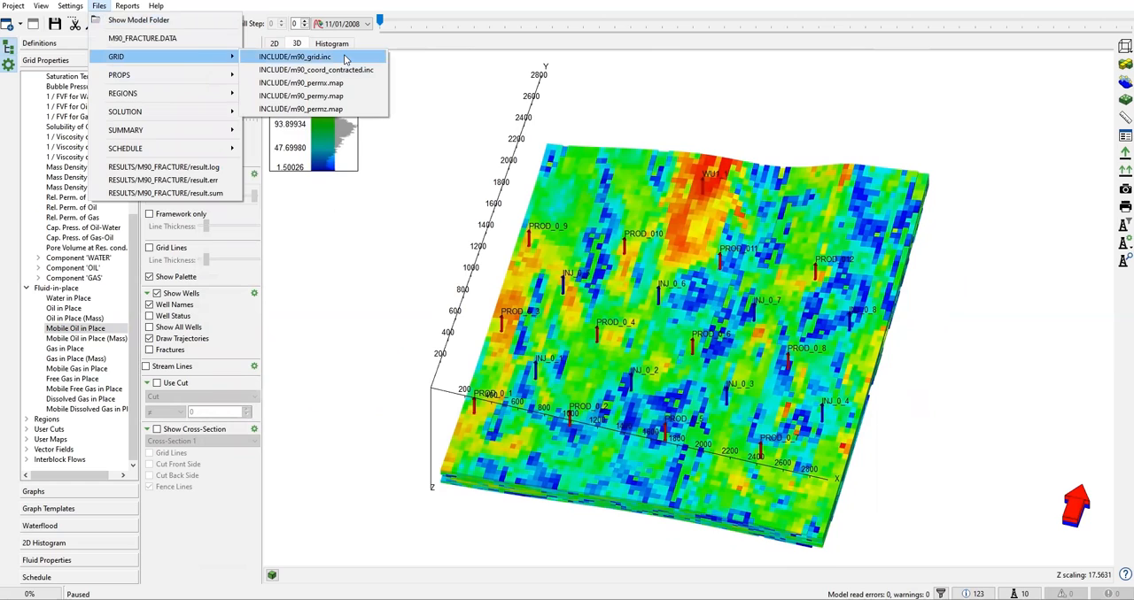
mouse_move(396, 167)
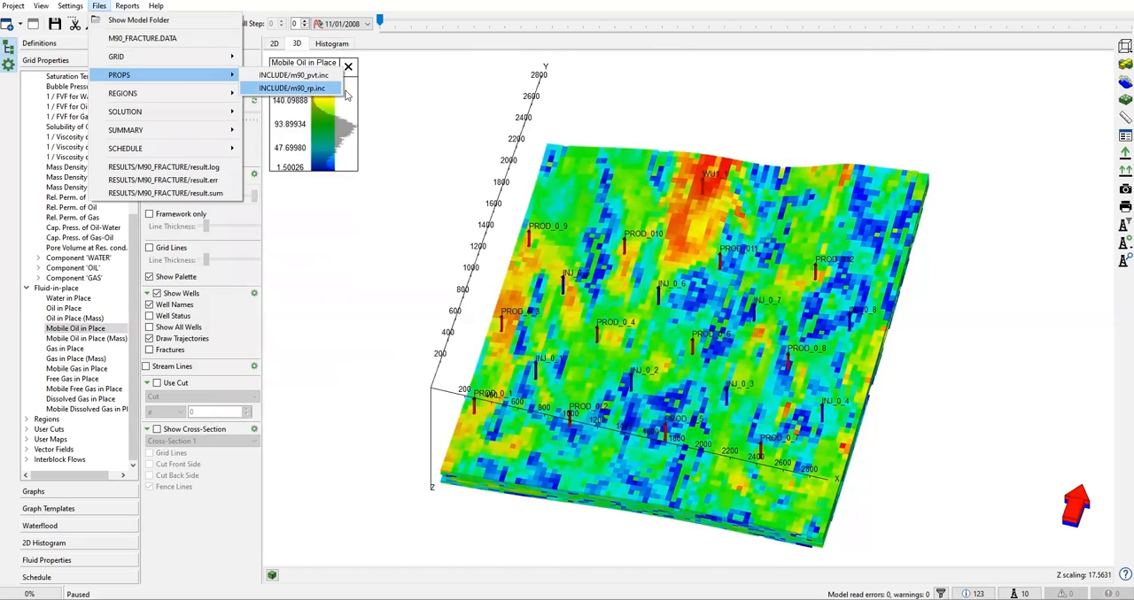
left_click(291, 88)
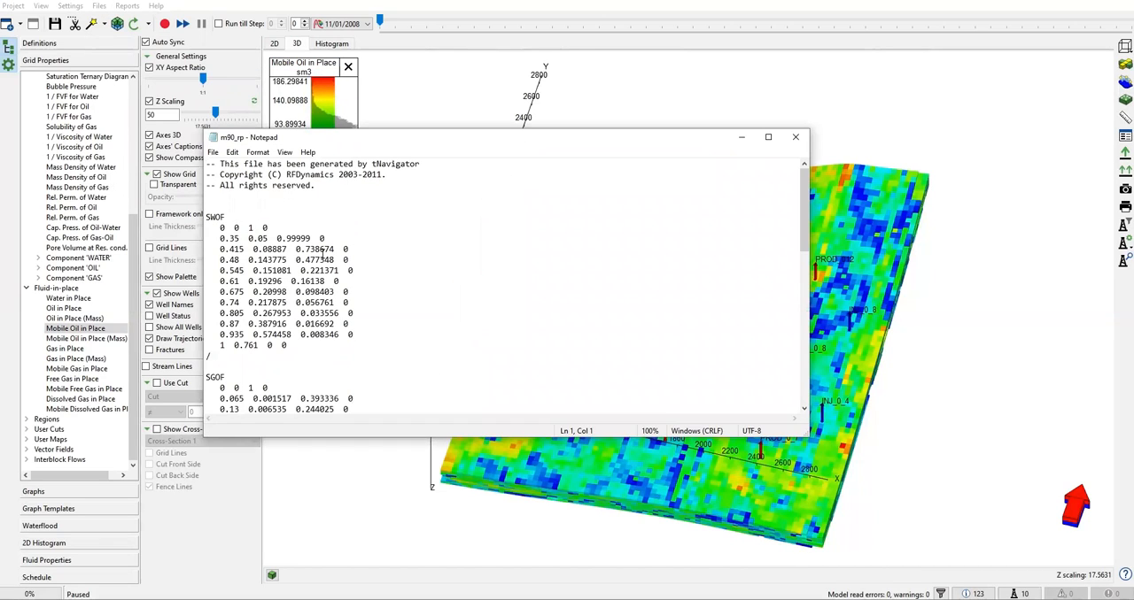
scroll("down", 3)
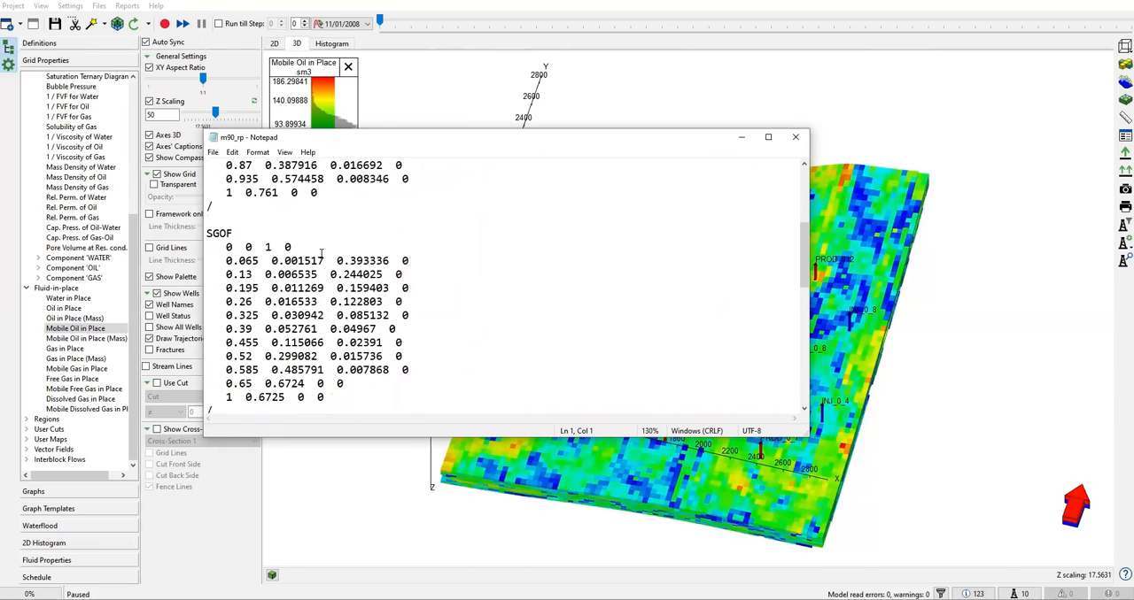
scroll("down", 3)
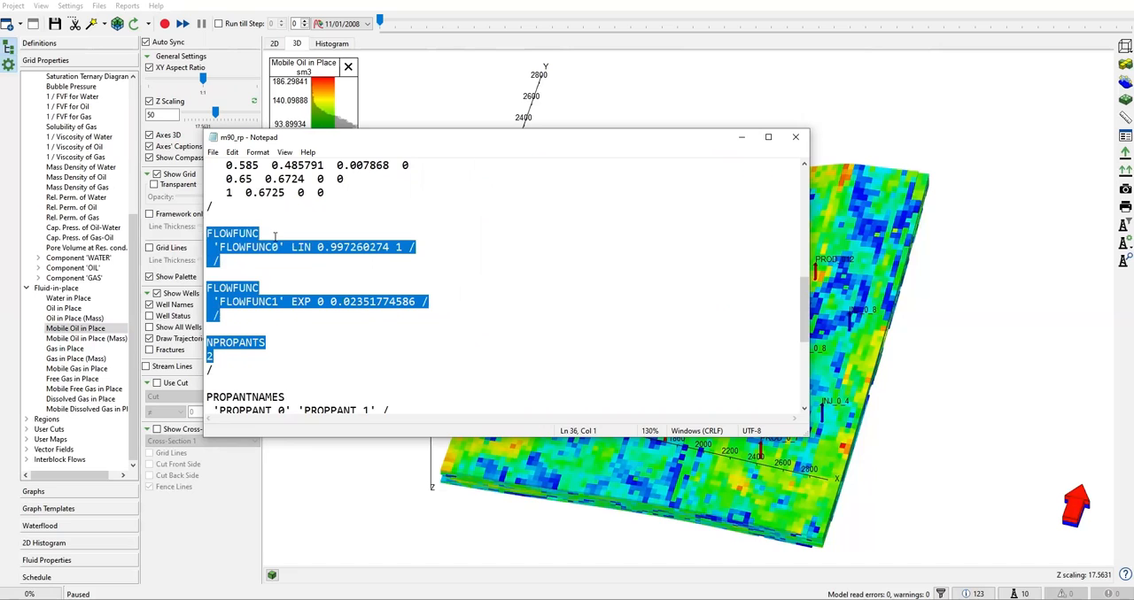
scroll("down", 3)
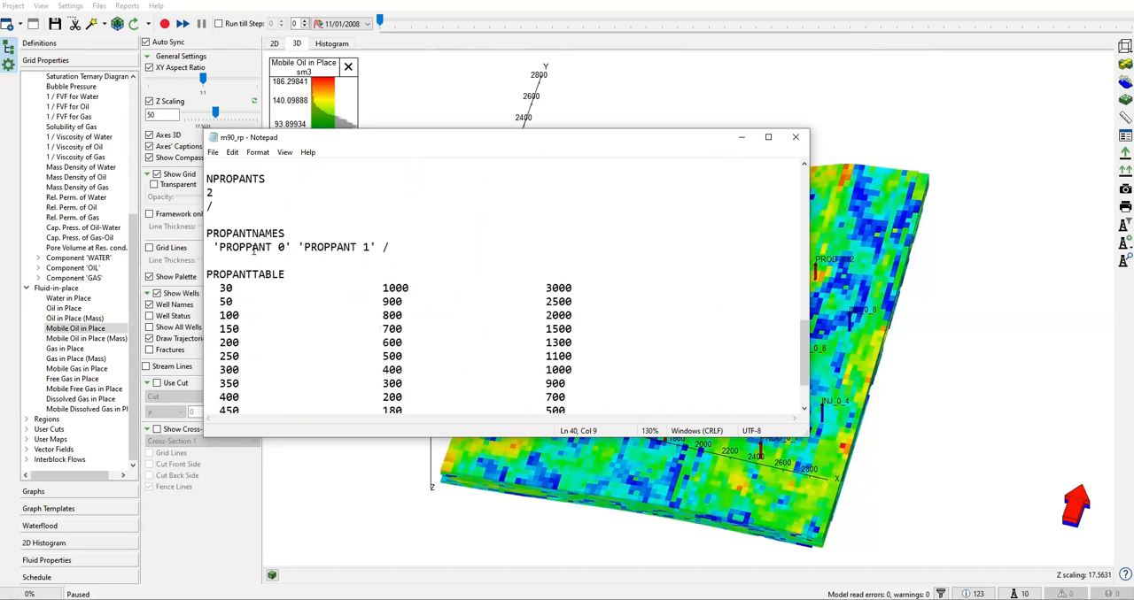
scroll("up", 3)
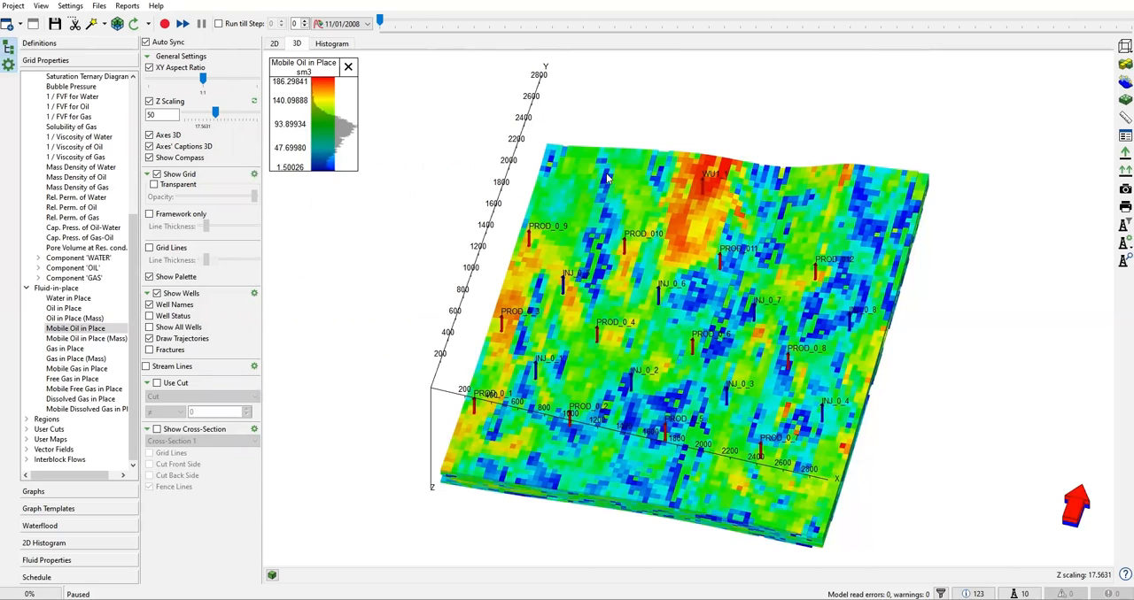
- Start the simulation run
left_click(164, 23)
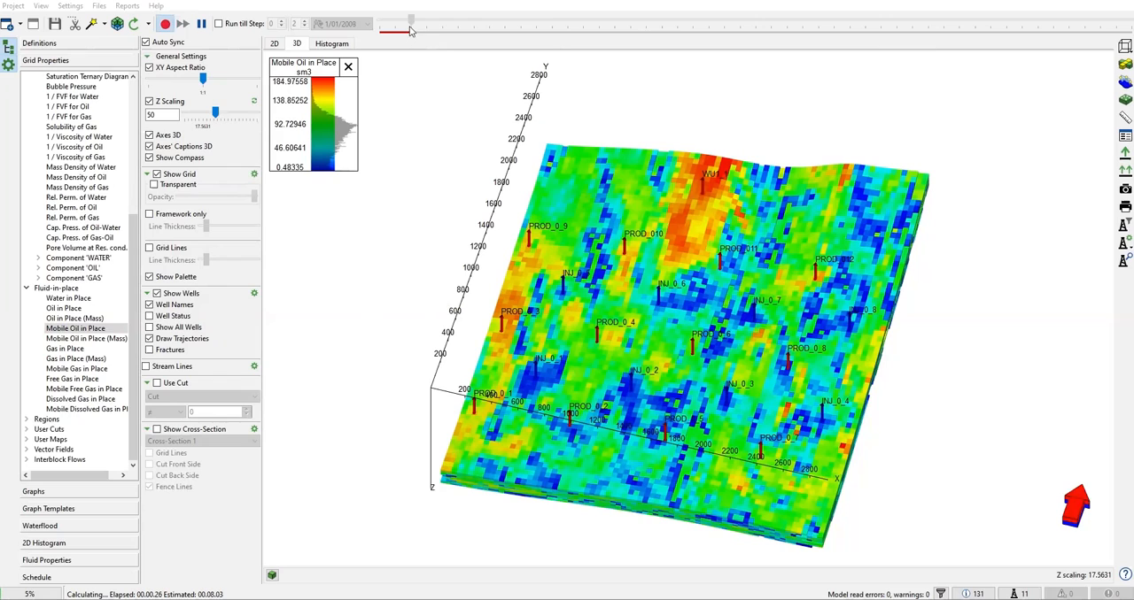
mouse_move(392, 111)
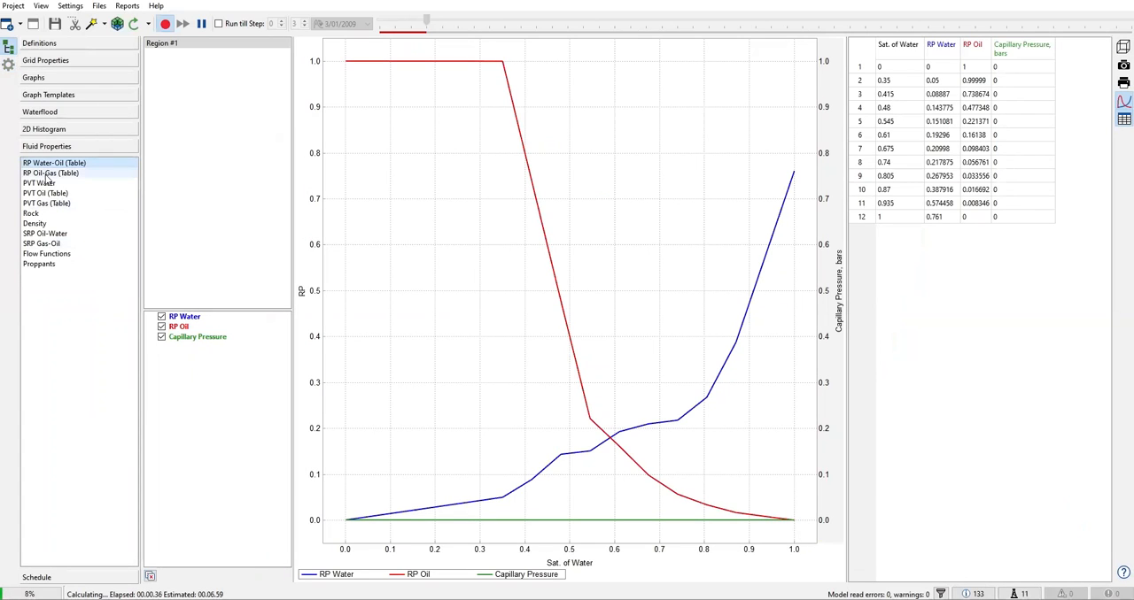
- Browse PVT Water, Rock, Density, SRP Oil-Water and Flow Functions tables, ending on Proppants
left_click(39, 184)
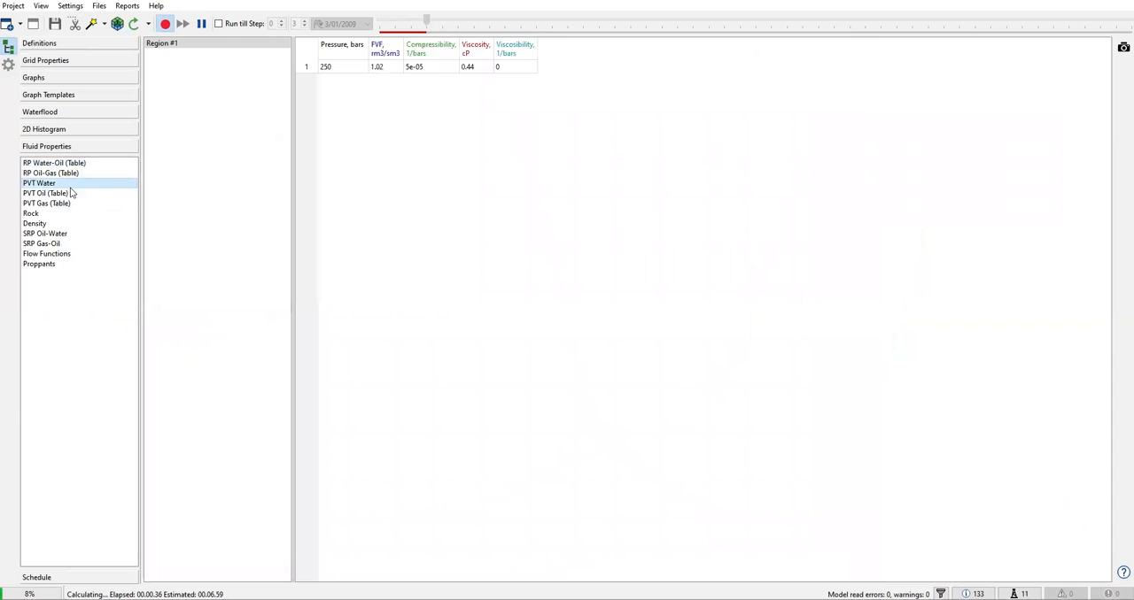
left_click(46, 203)
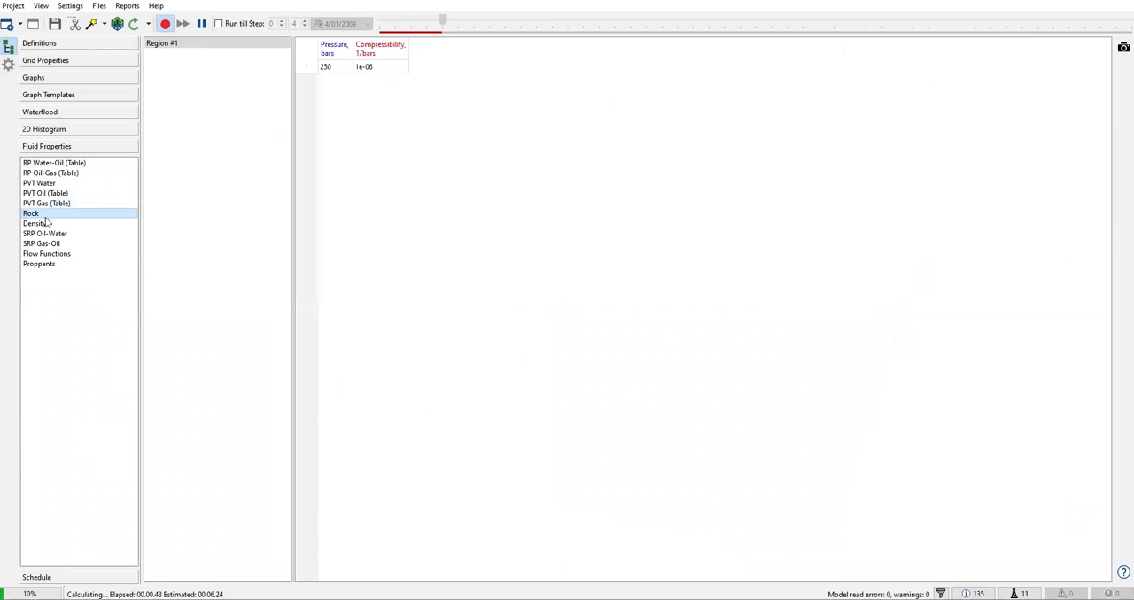
left_click(34, 223)
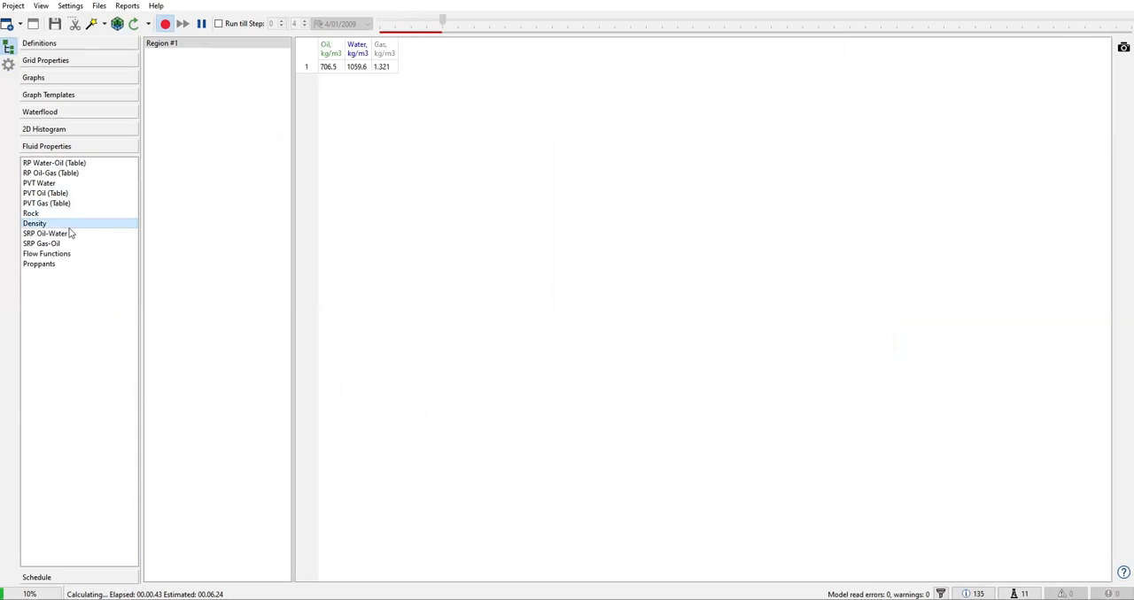
left_click(44, 233)
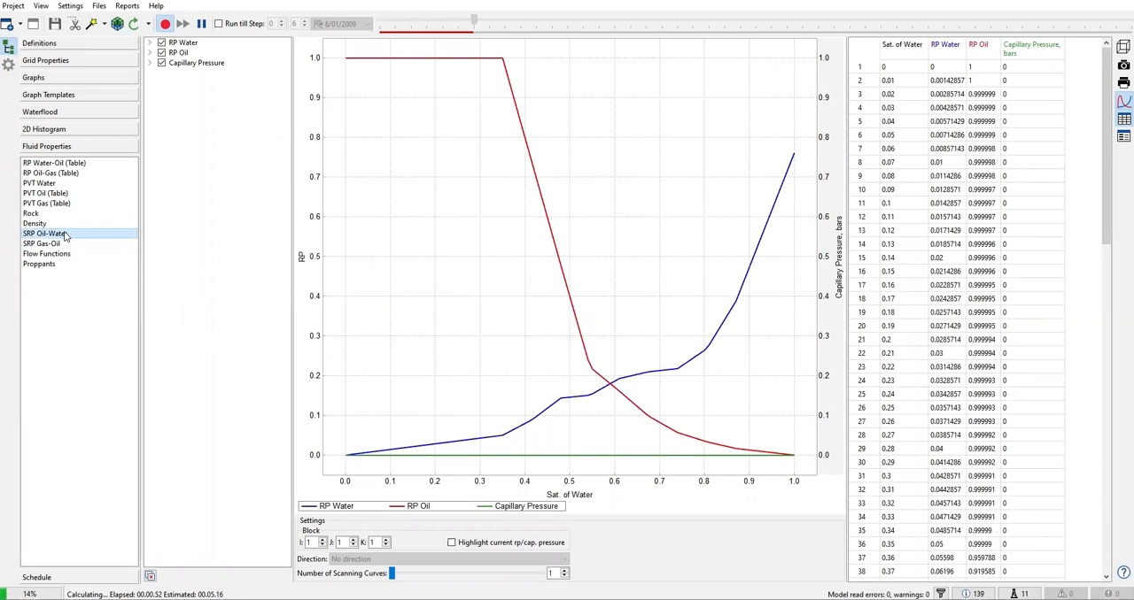
left_click(46, 254)
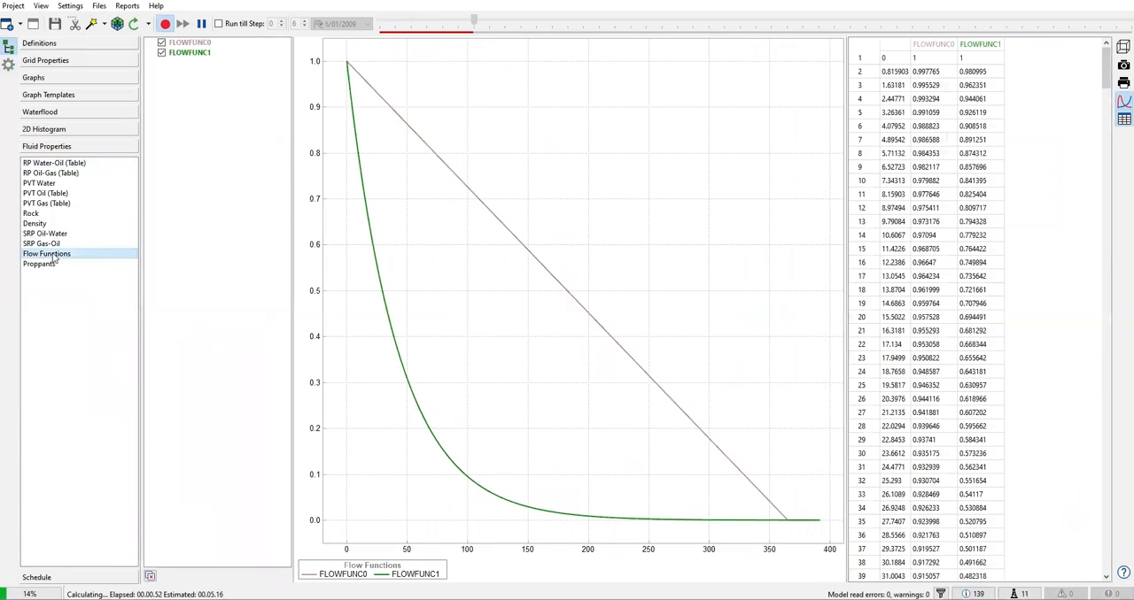
left_click(39, 264)
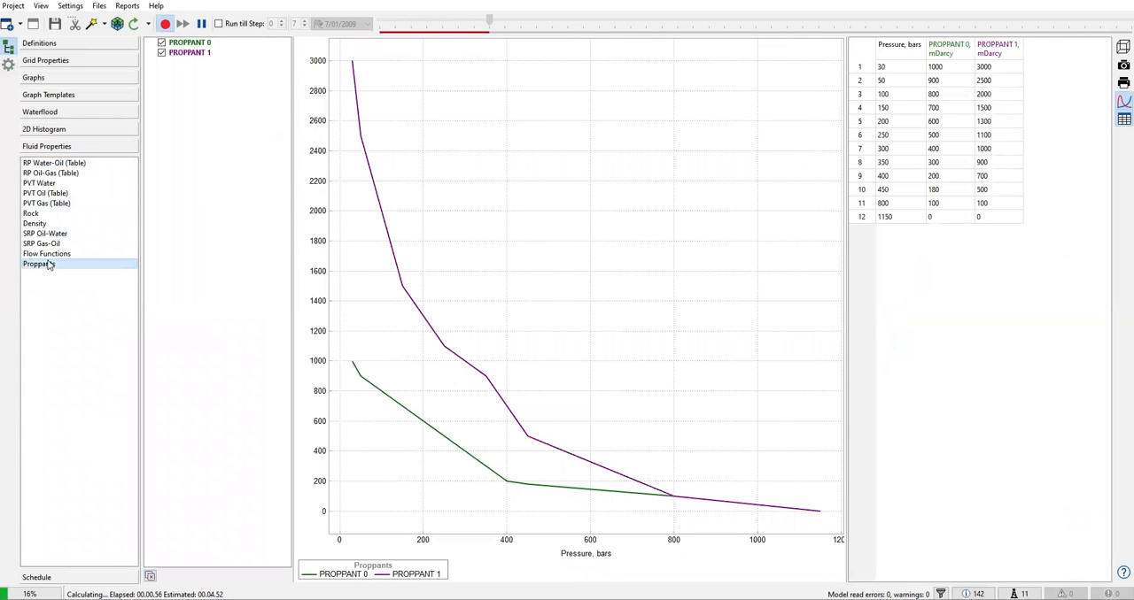